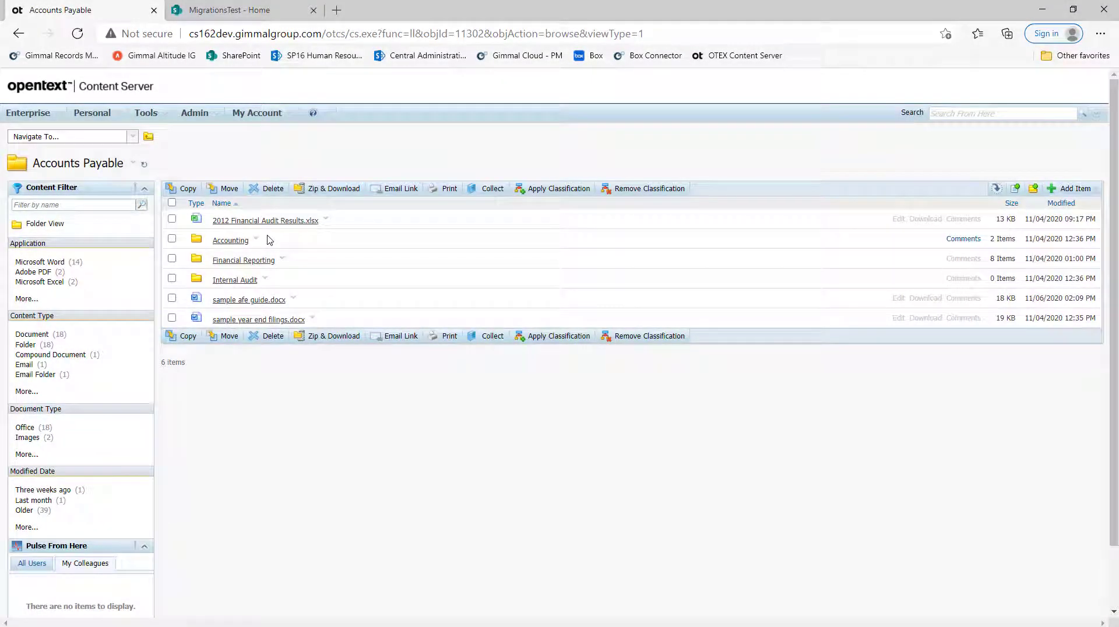
pyautogui.moveTo(244, 260)
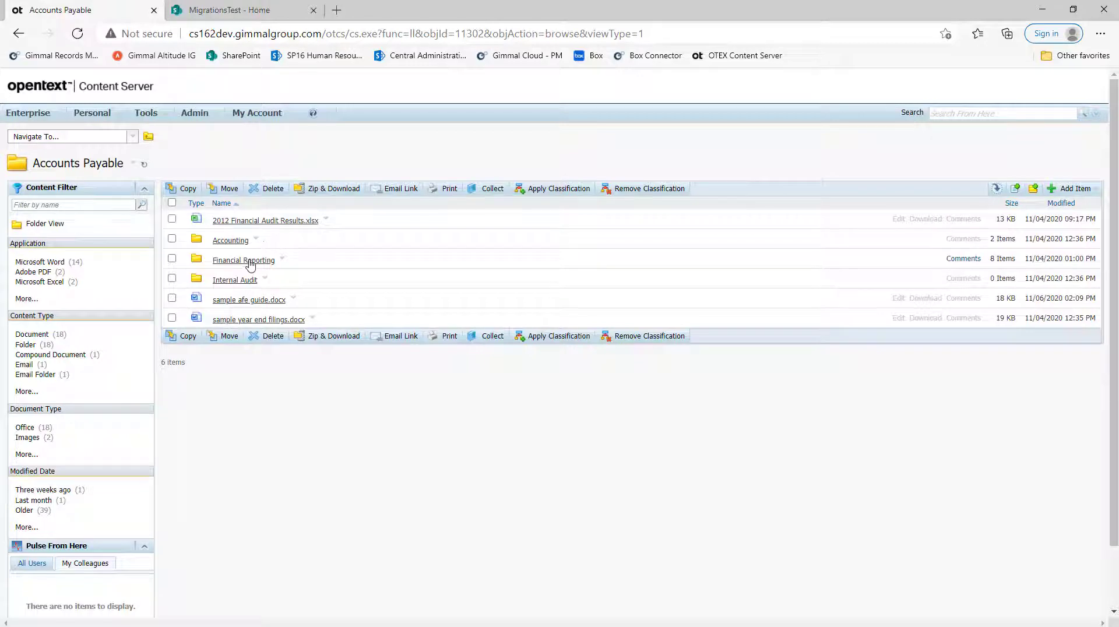
# Browse into the Financial Reporting folder under Accounts Payable.
pyautogui.click(244, 260)
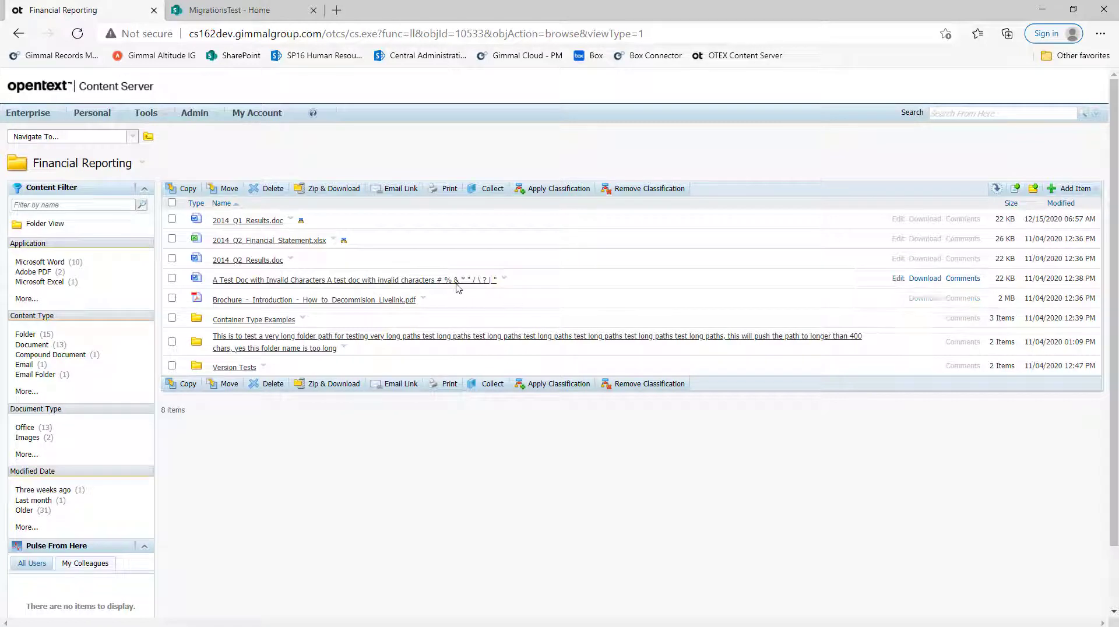
pyautogui.moveTo(468, 287)
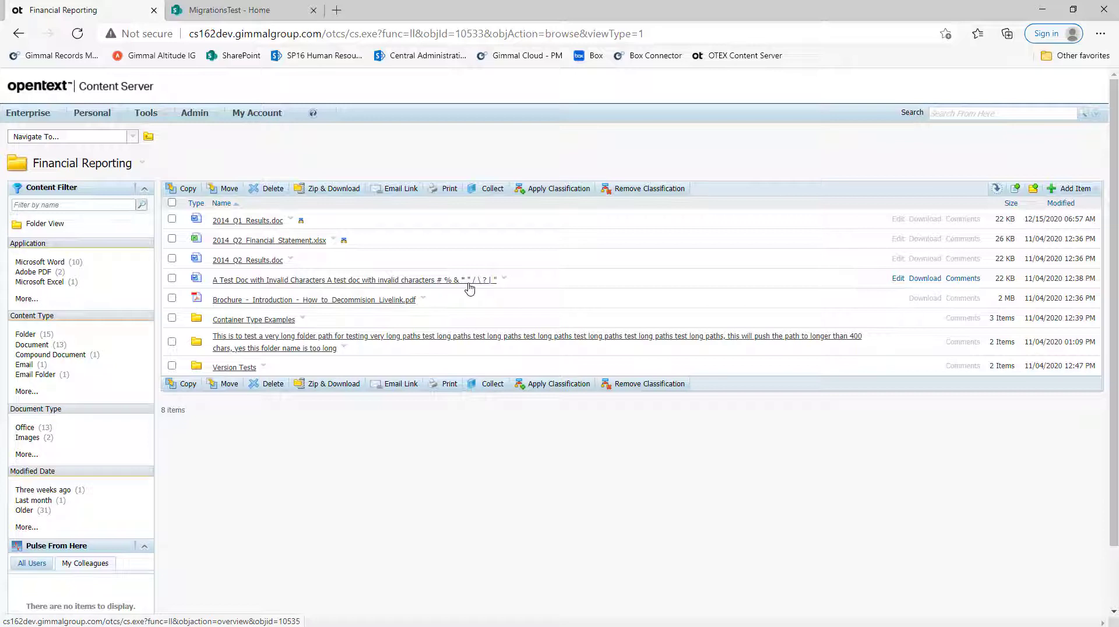
pyautogui.moveTo(349, 342)
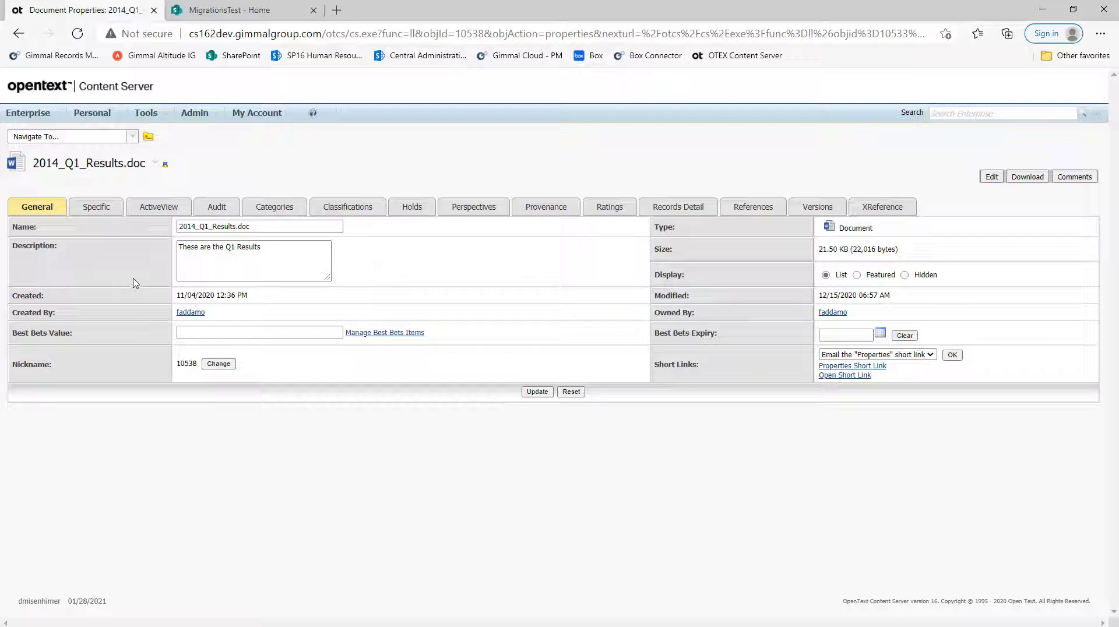
# Review the document's Specific version details, Invoice Metadata category (Wells Fargo, Net 30) and Classifications.
pyautogui.click(96, 206)
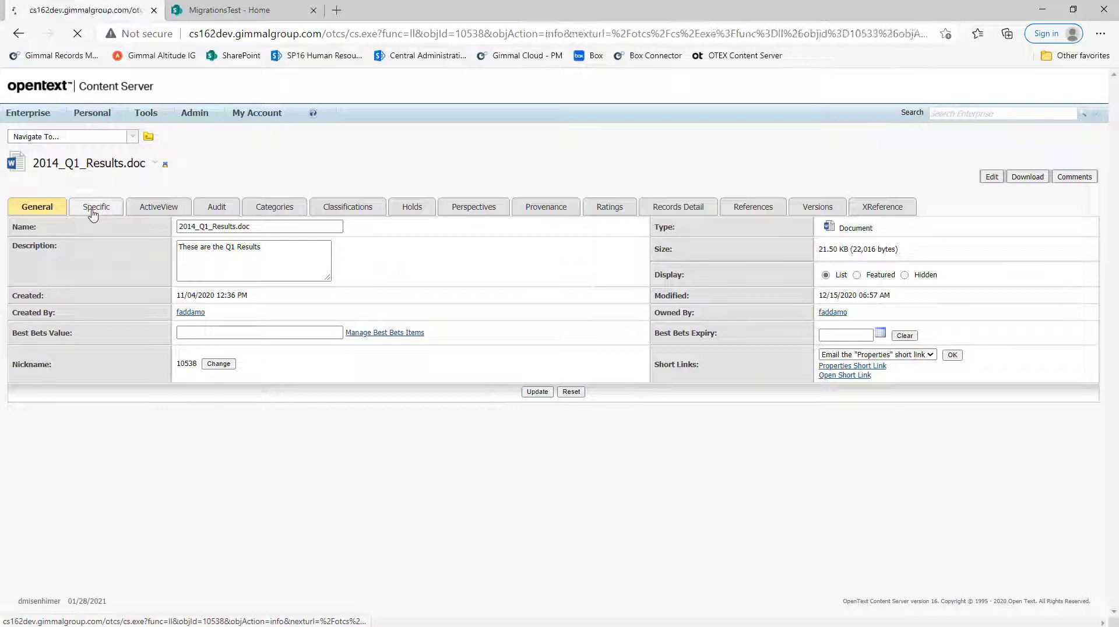
pyautogui.click(94, 206)
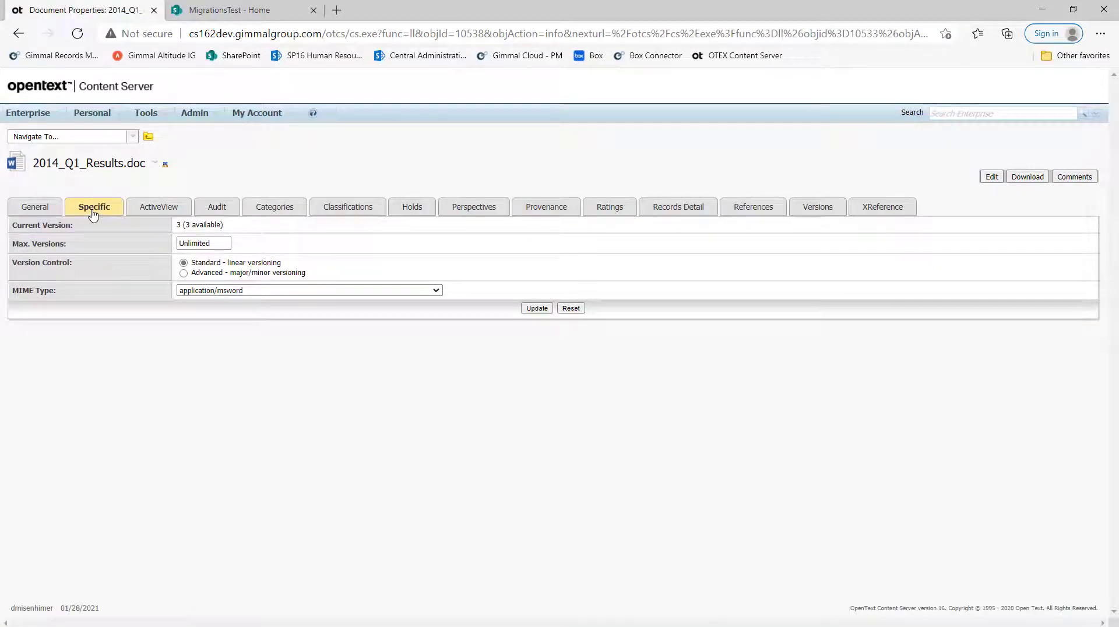
pyautogui.moveTo(275, 212)
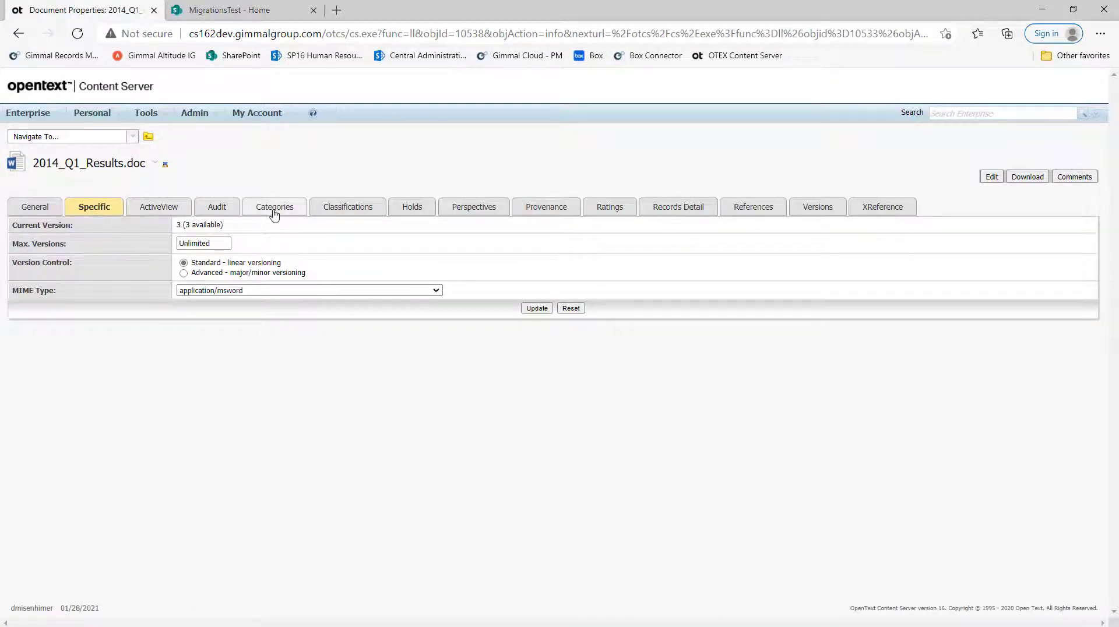
pyautogui.click(272, 207)
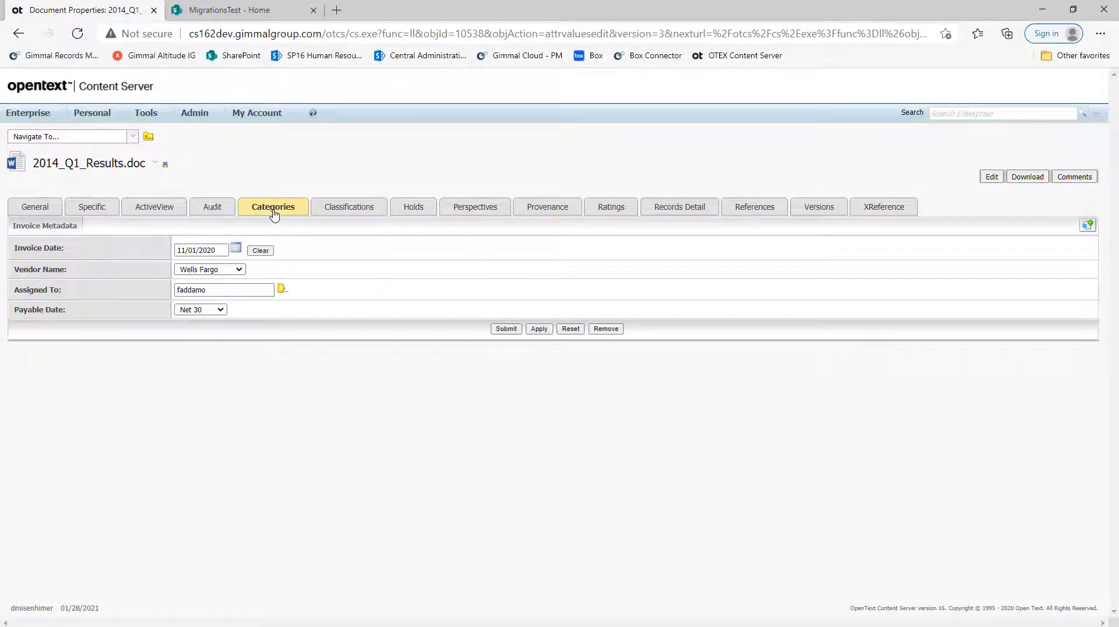
pyautogui.moveTo(319, 208)
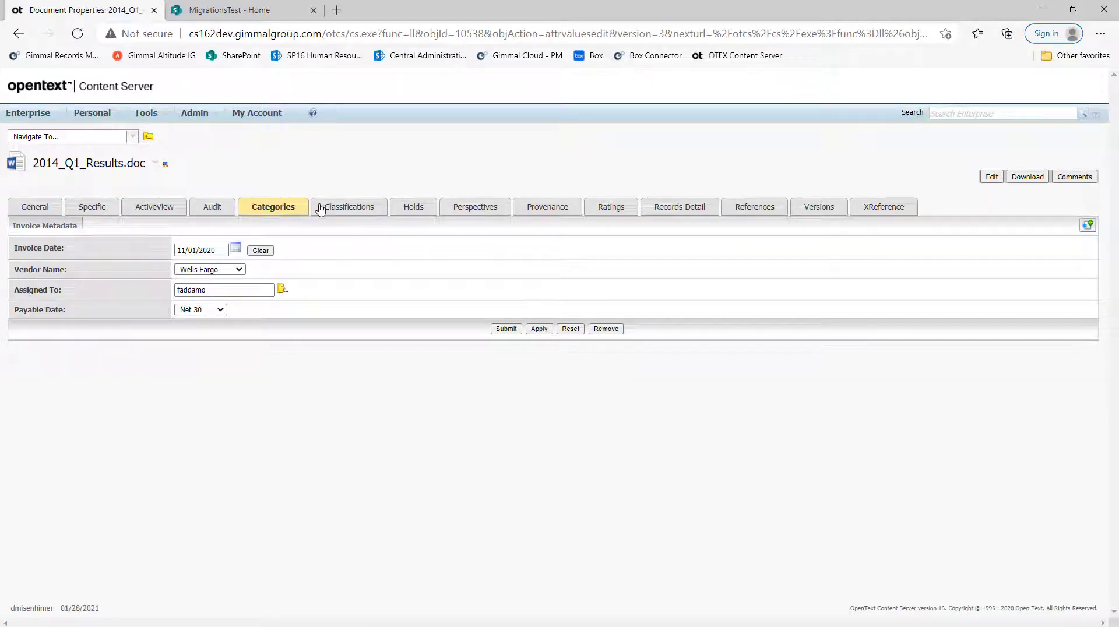
pyautogui.click(347, 206)
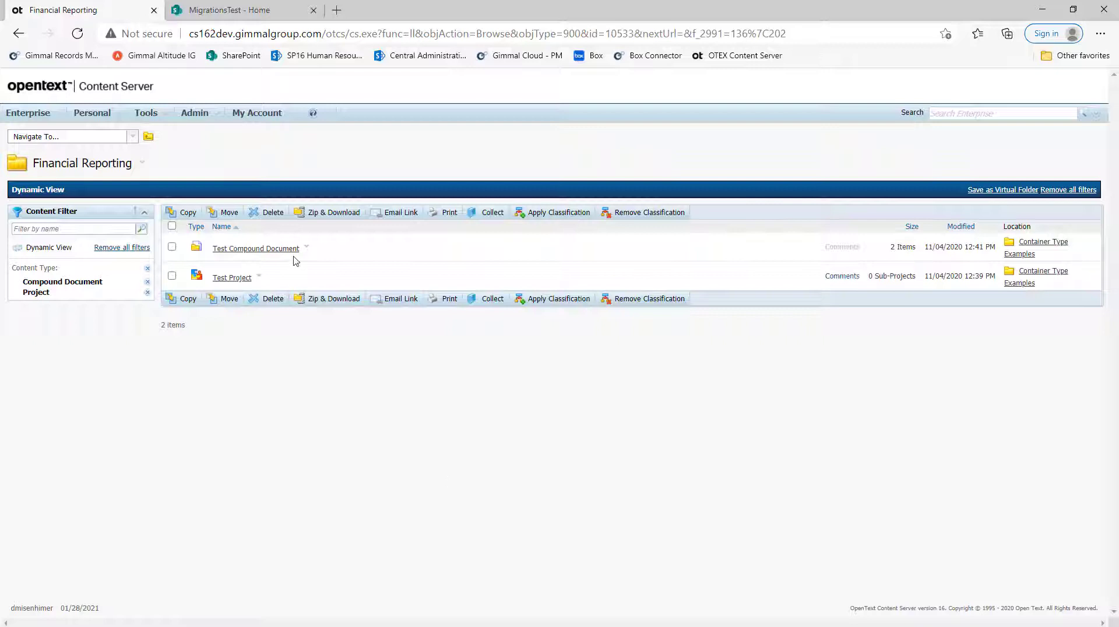
pyautogui.moveTo(231, 277)
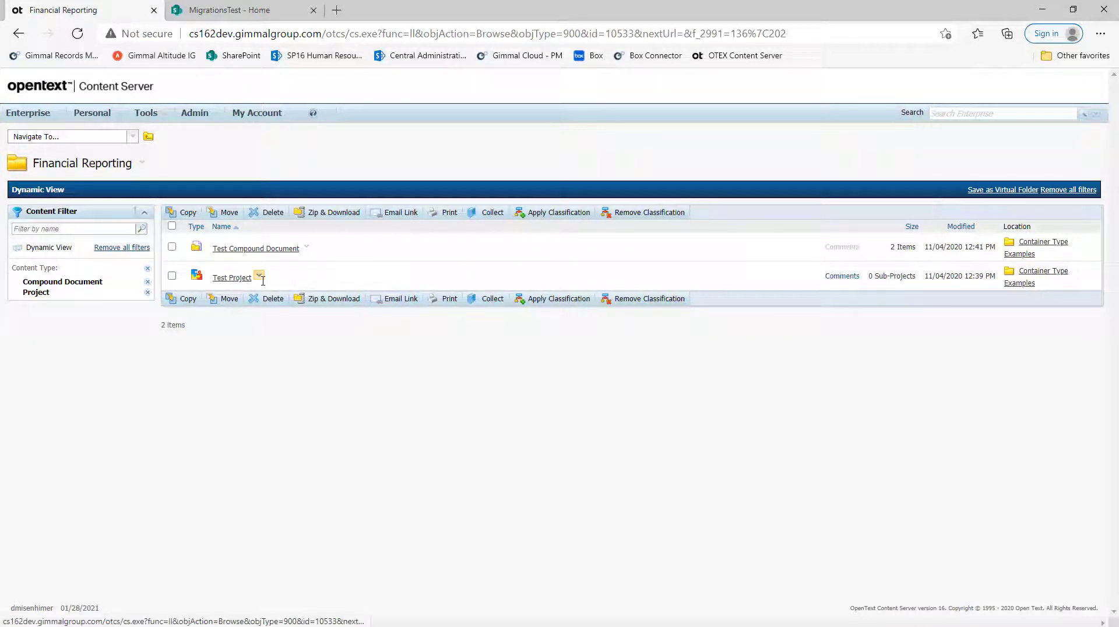
pyautogui.moveTo(258, 275)
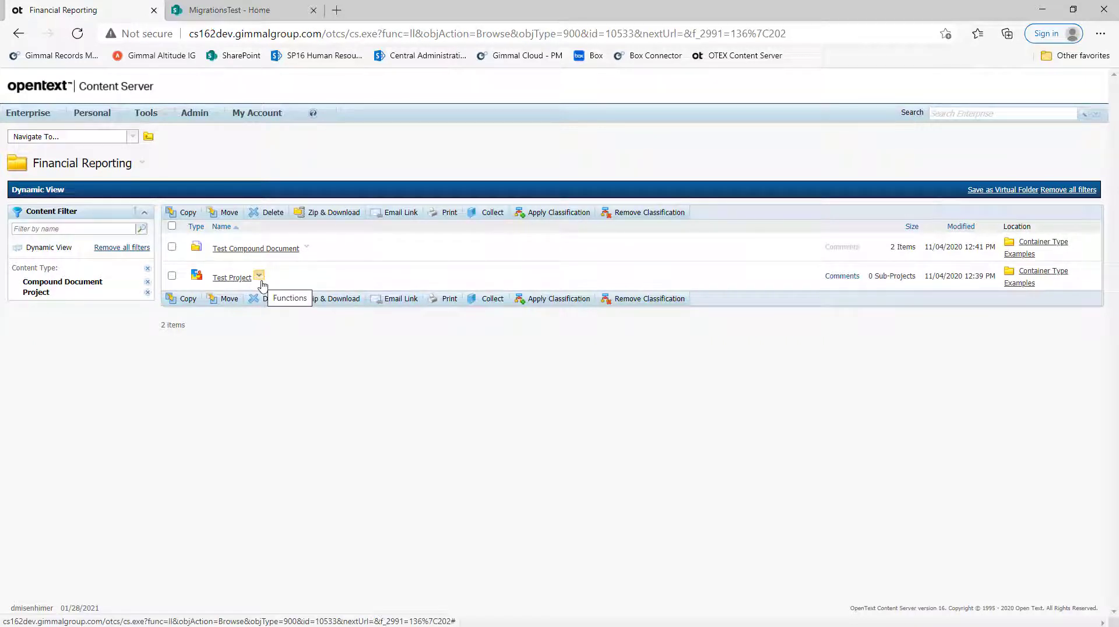
# Show the Functions menu for Test Project in the filtered Financial Reporting view.
pyautogui.click(122, 247)
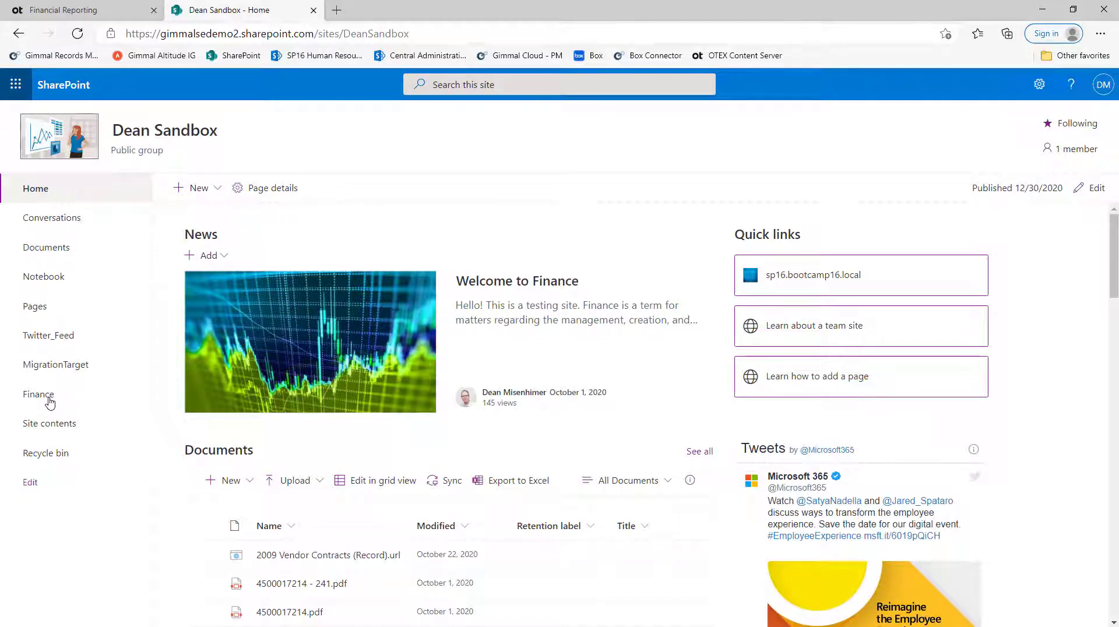
# Go to the Finance document library from the sandbox site's left navigation.
pyautogui.click(38, 394)
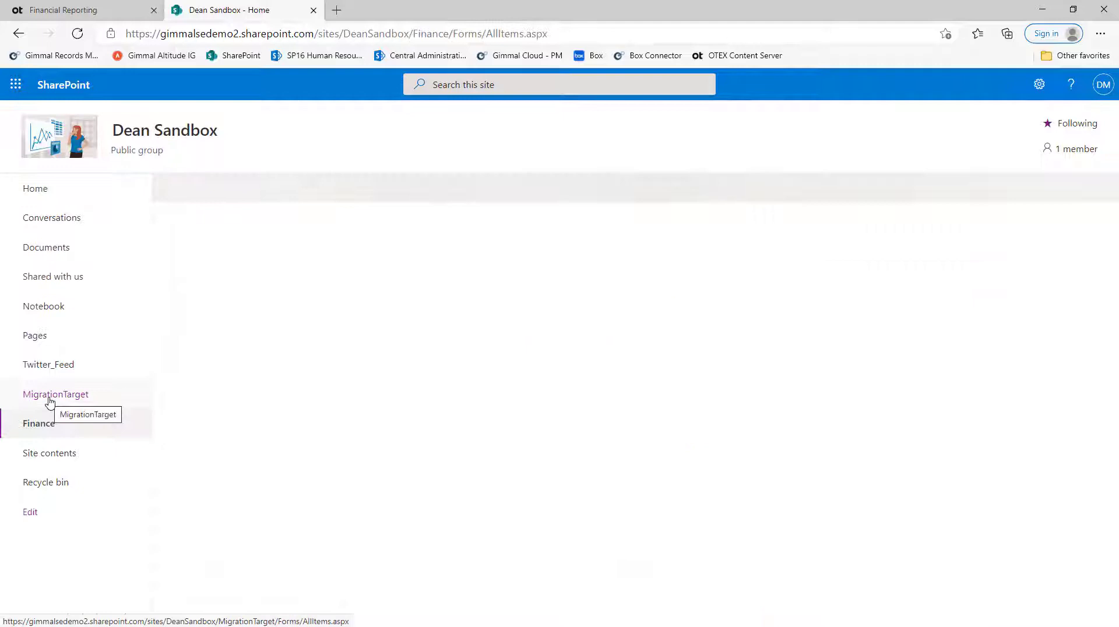
pyautogui.click(38, 423)
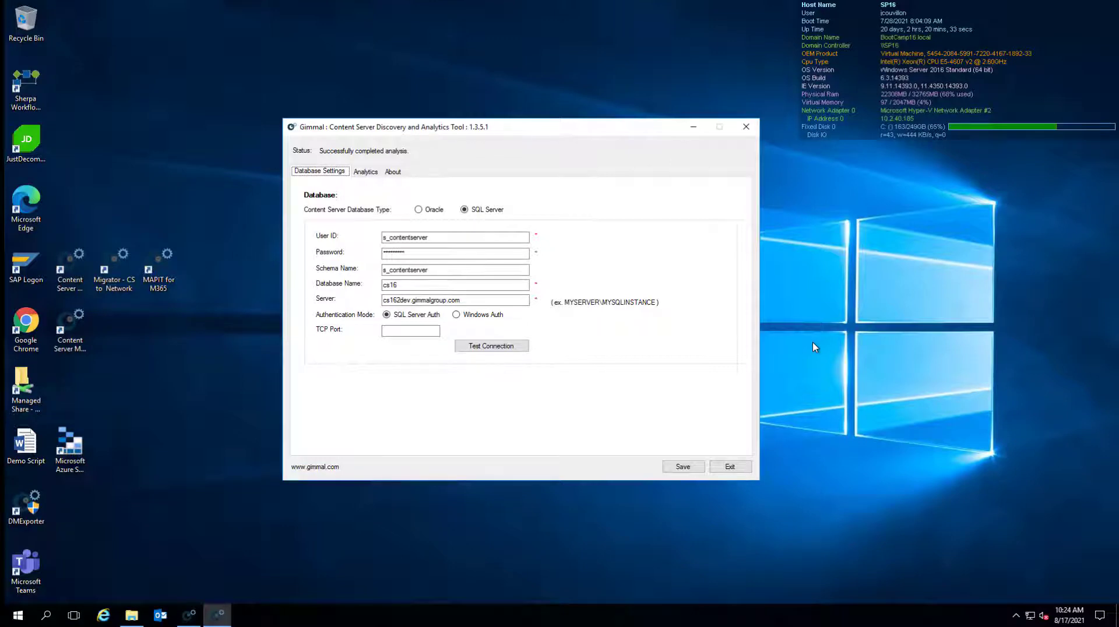
pyautogui.moveTo(719, 225)
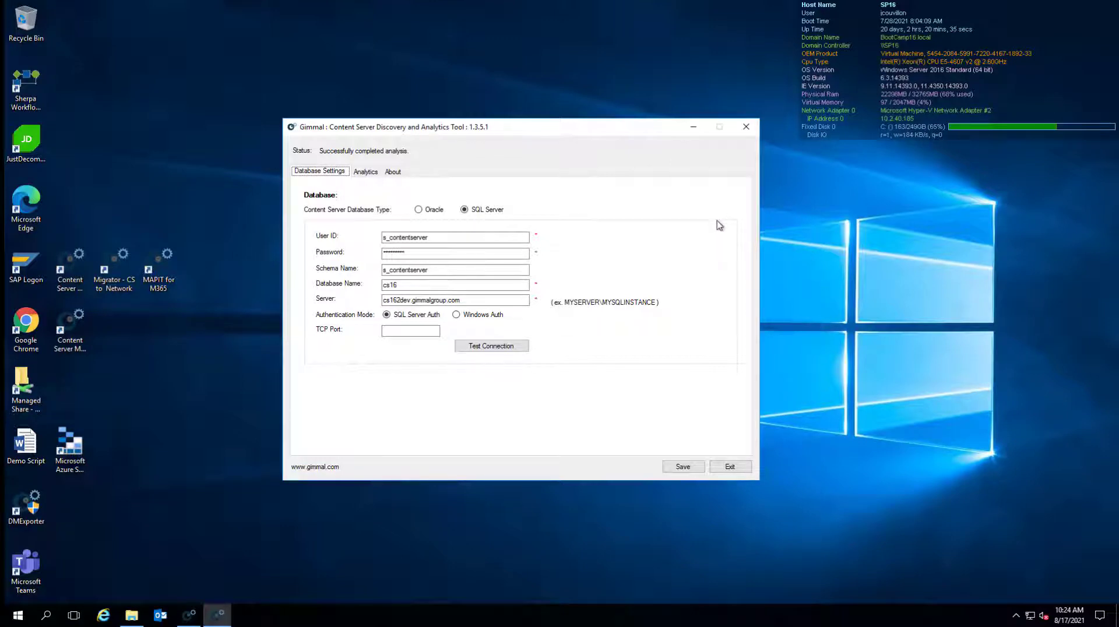
pyautogui.moveTo(719, 300)
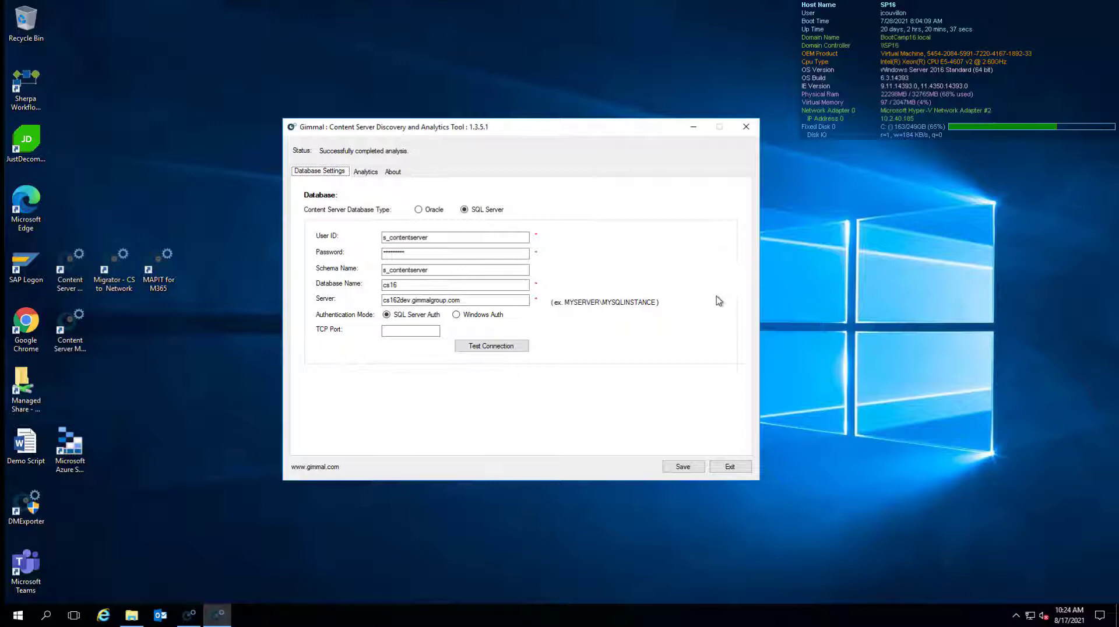
# Move from the SQL Server database settings to the Analytics settings.
pyautogui.click(364, 171)
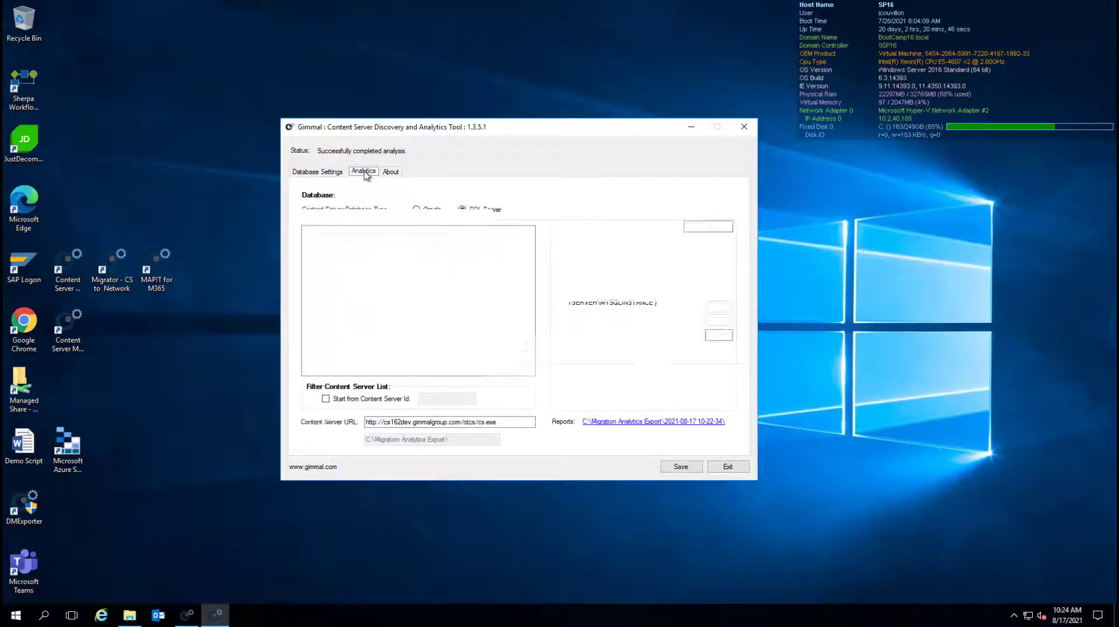
# Select the Finance folder for analysis and run the report generation.
pyautogui.click(363, 171)
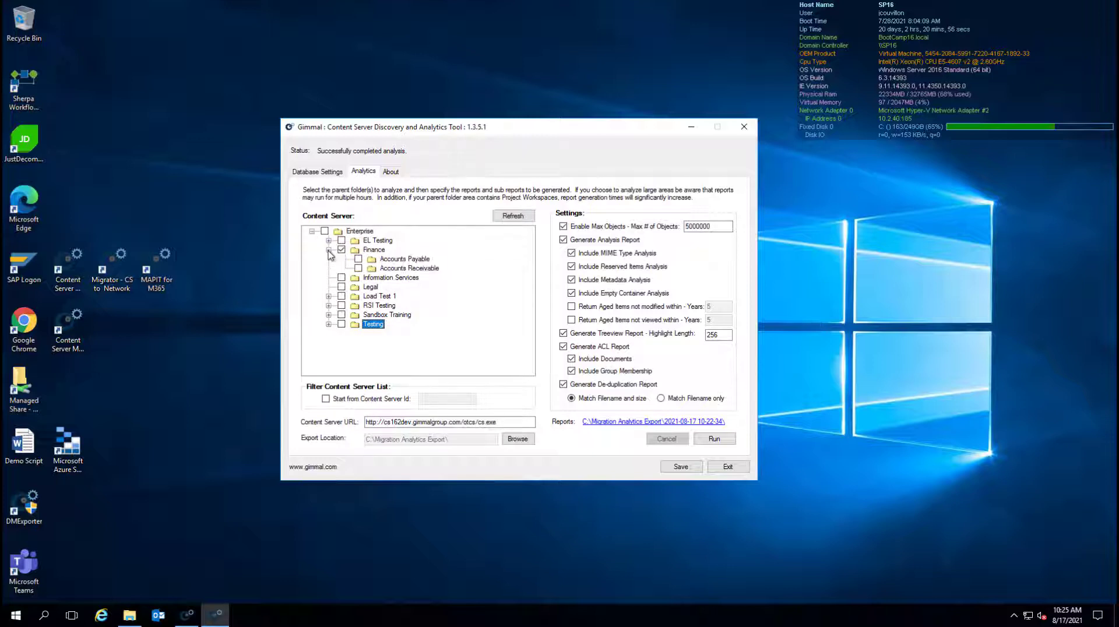
pyautogui.click(341, 251)
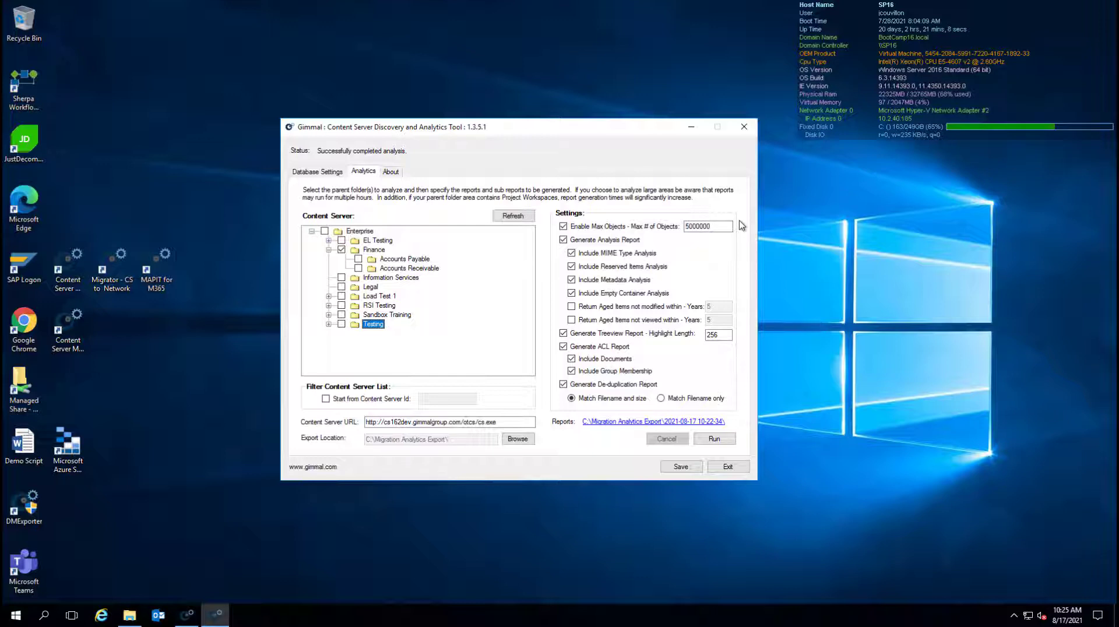
pyautogui.moveTo(741, 289)
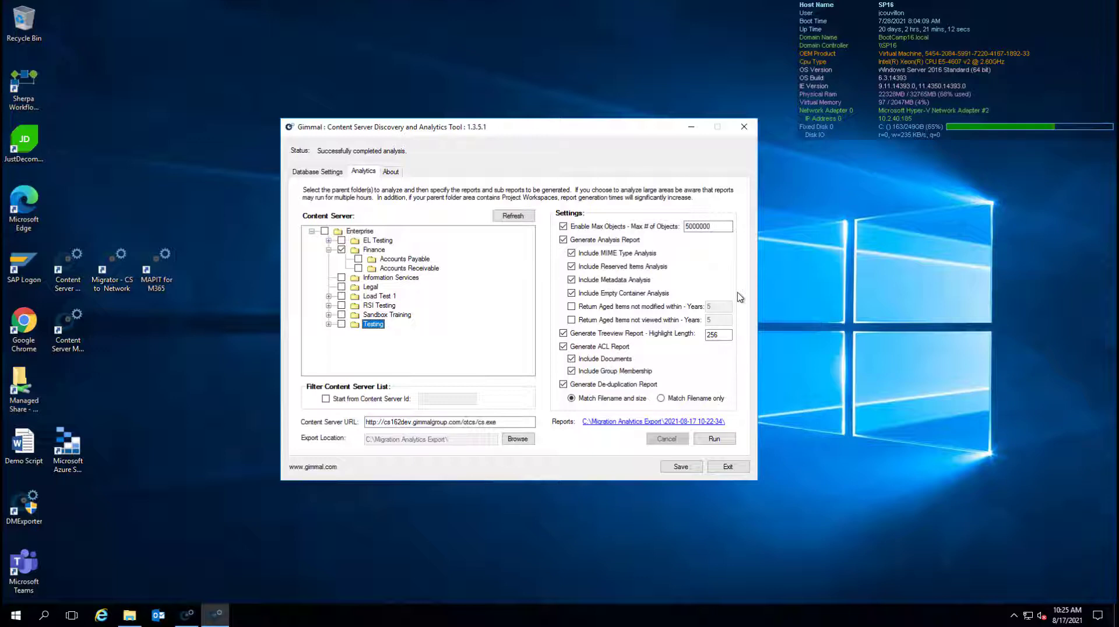
pyautogui.moveTo(740, 300)
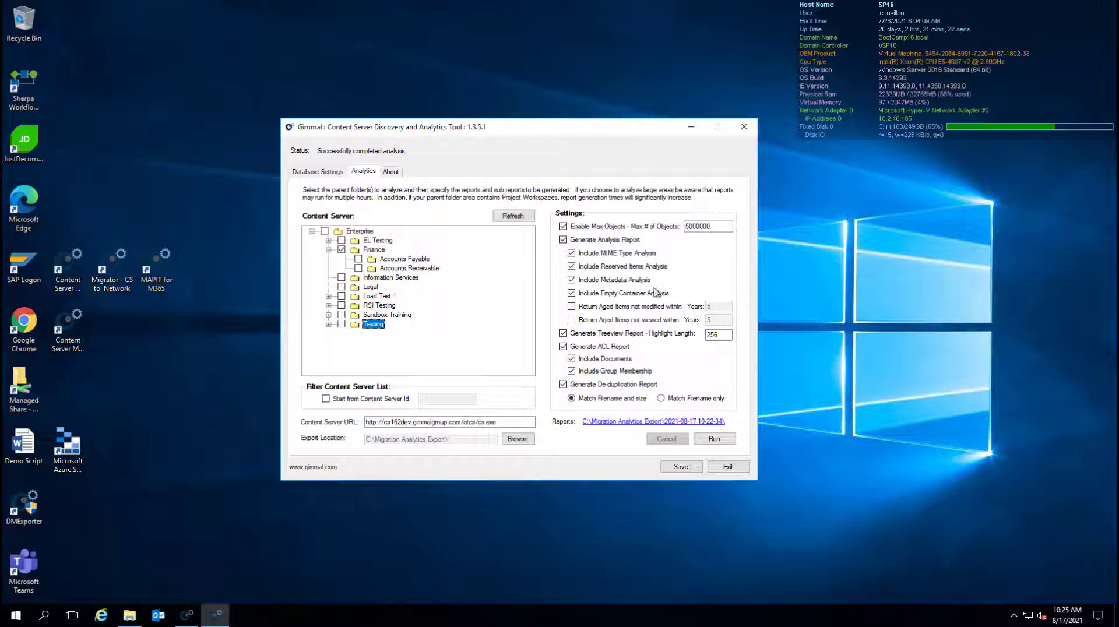
pyautogui.click(713, 438)
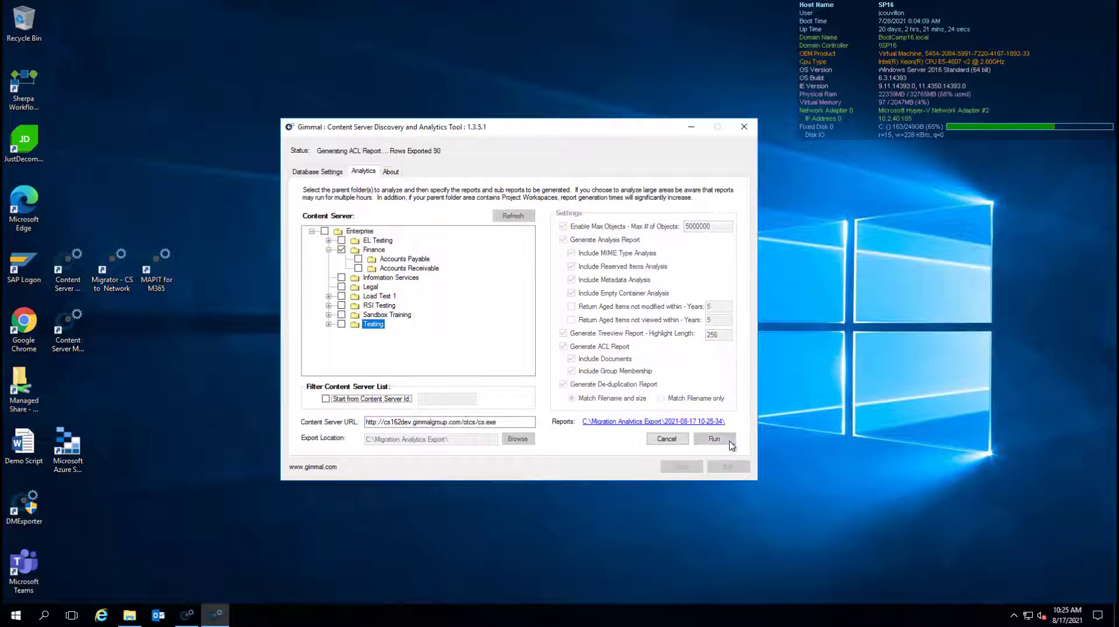
pyautogui.click(713, 438)
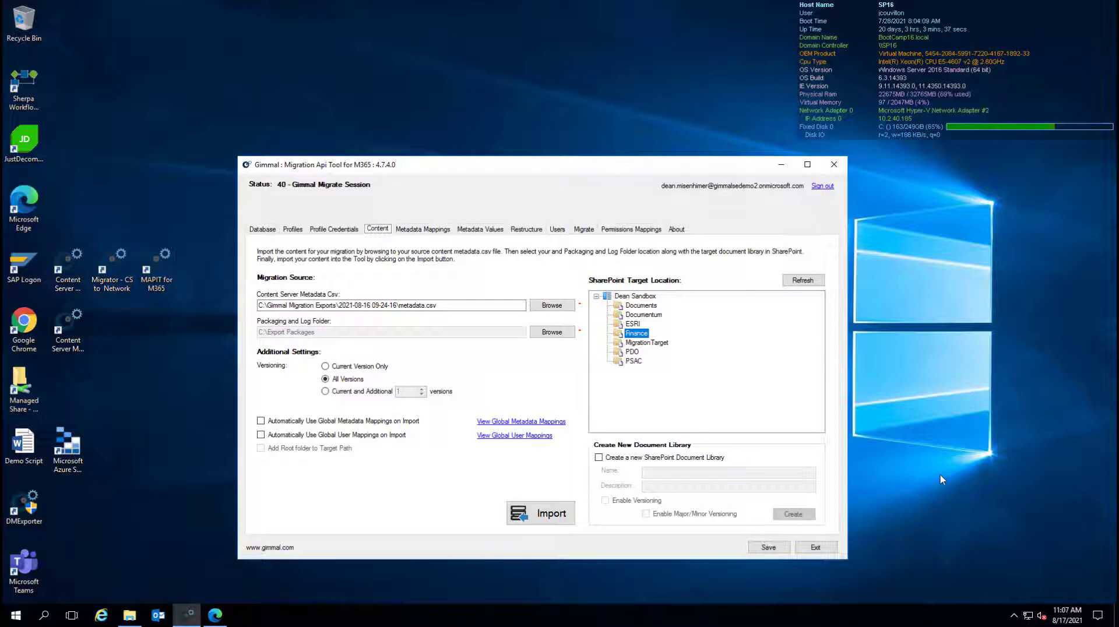
pyautogui.moveTo(783, 321)
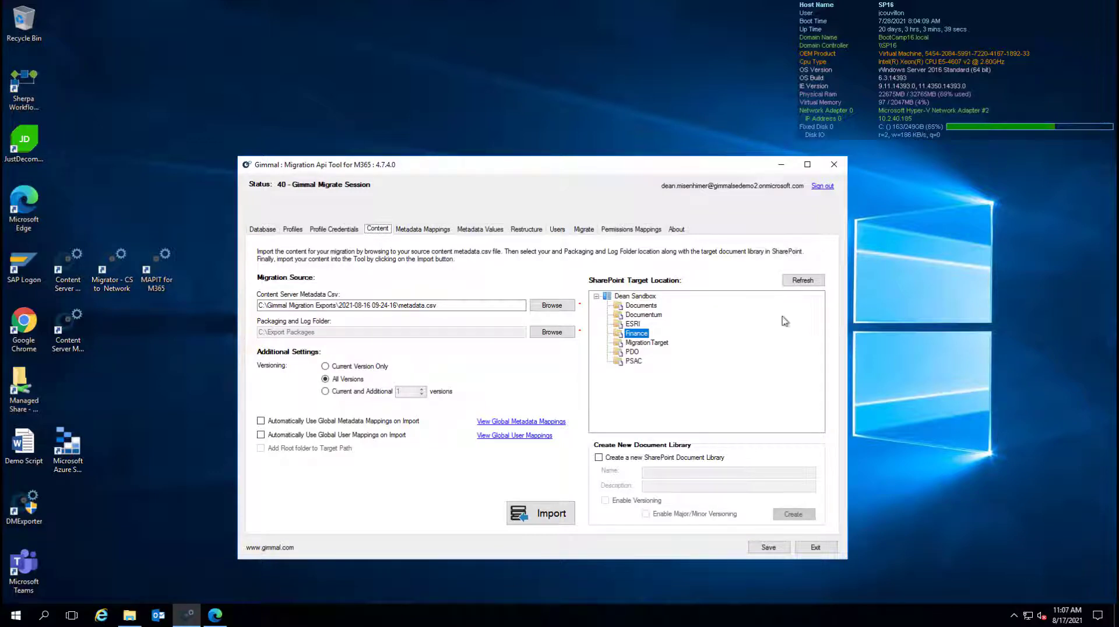
pyautogui.moveTo(646, 340)
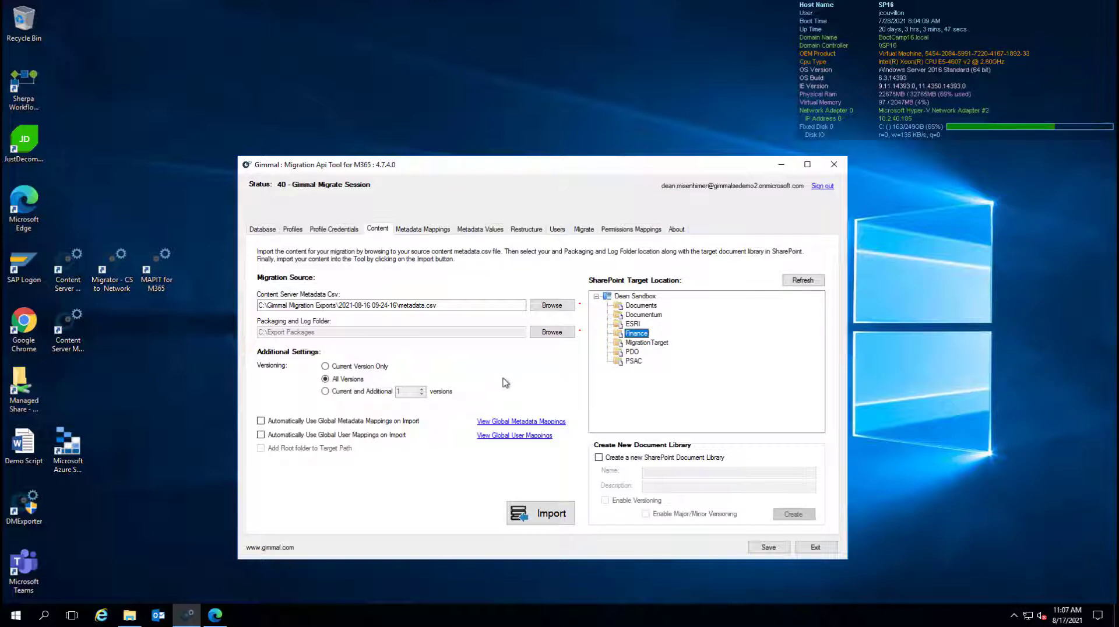
pyautogui.moveTo(464, 366)
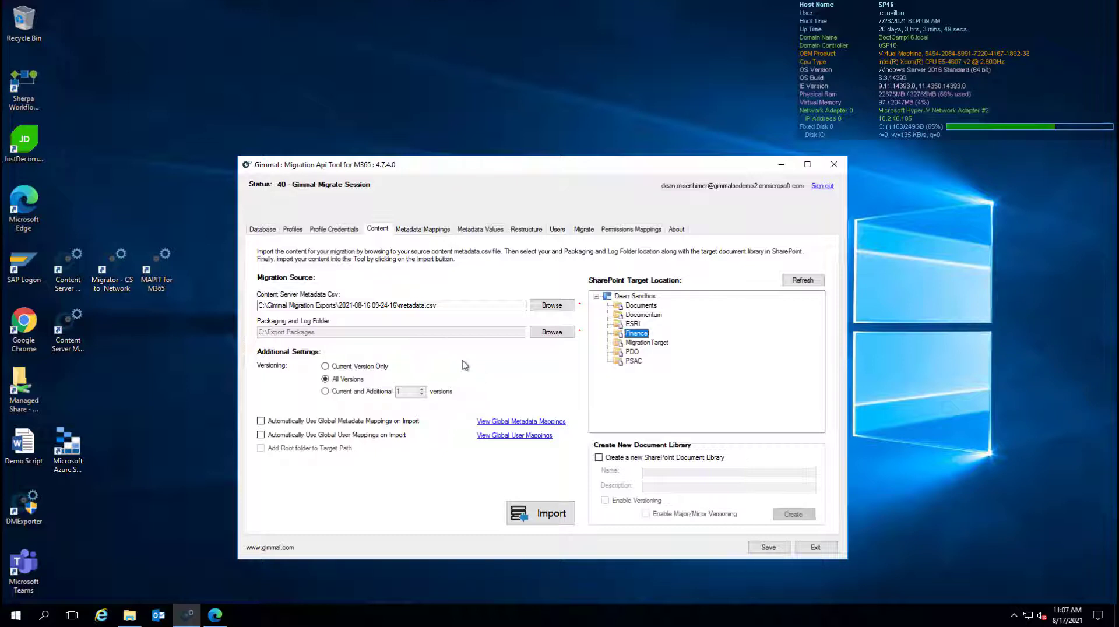
pyautogui.moveTo(475, 402)
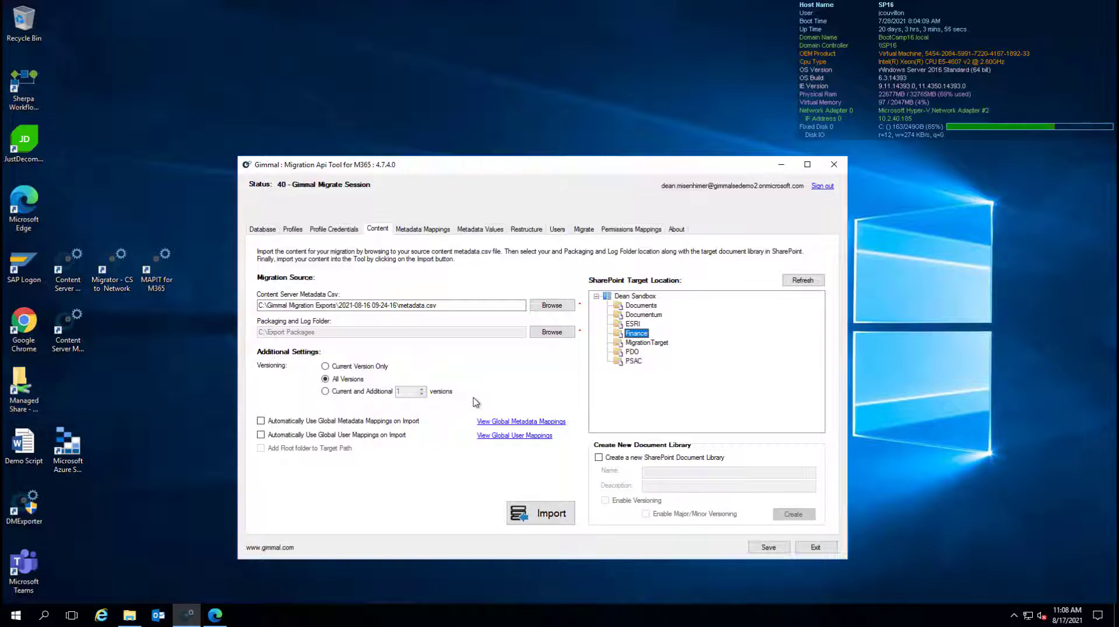
pyautogui.moveTo(575, 449)
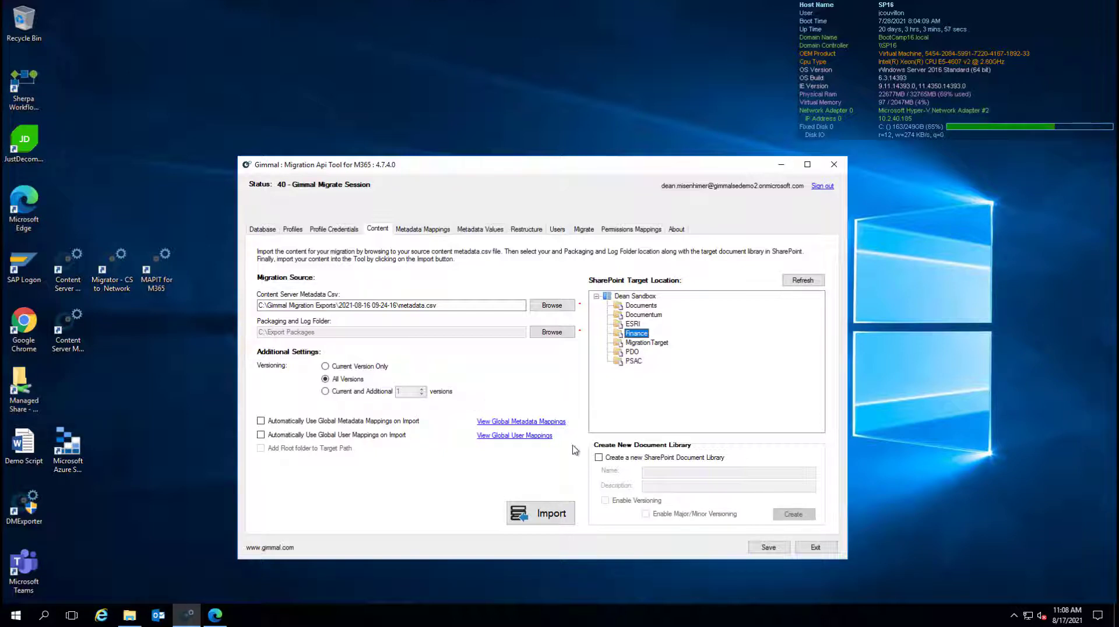
pyautogui.moveTo(578, 464)
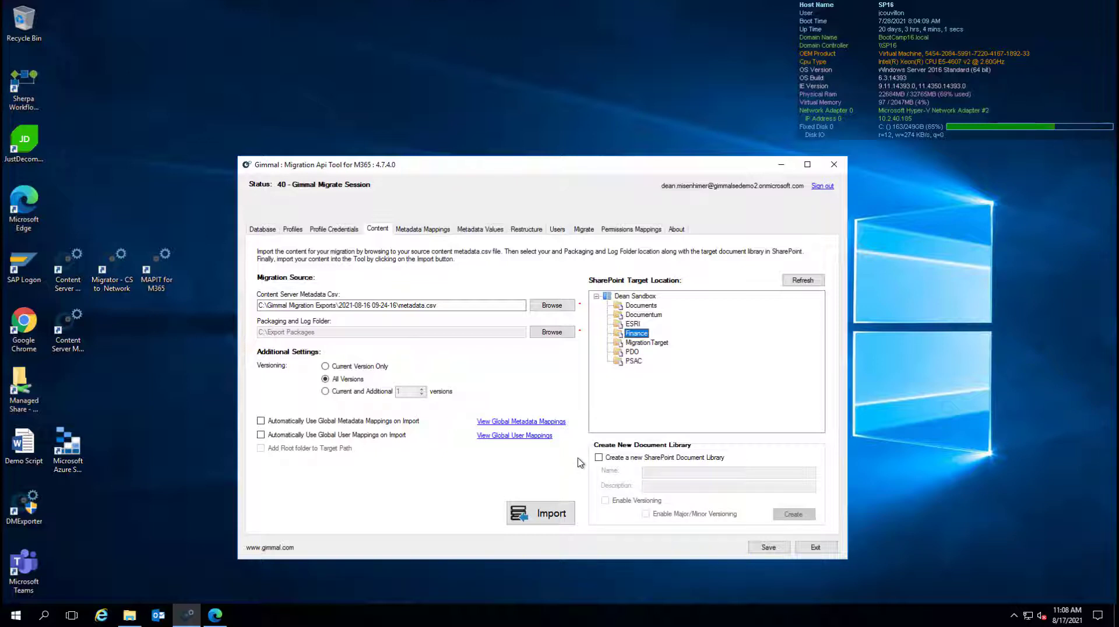
# Leave the metadata.csv All Versions content settings for the Metadata Mappings section.
pyautogui.click(422, 228)
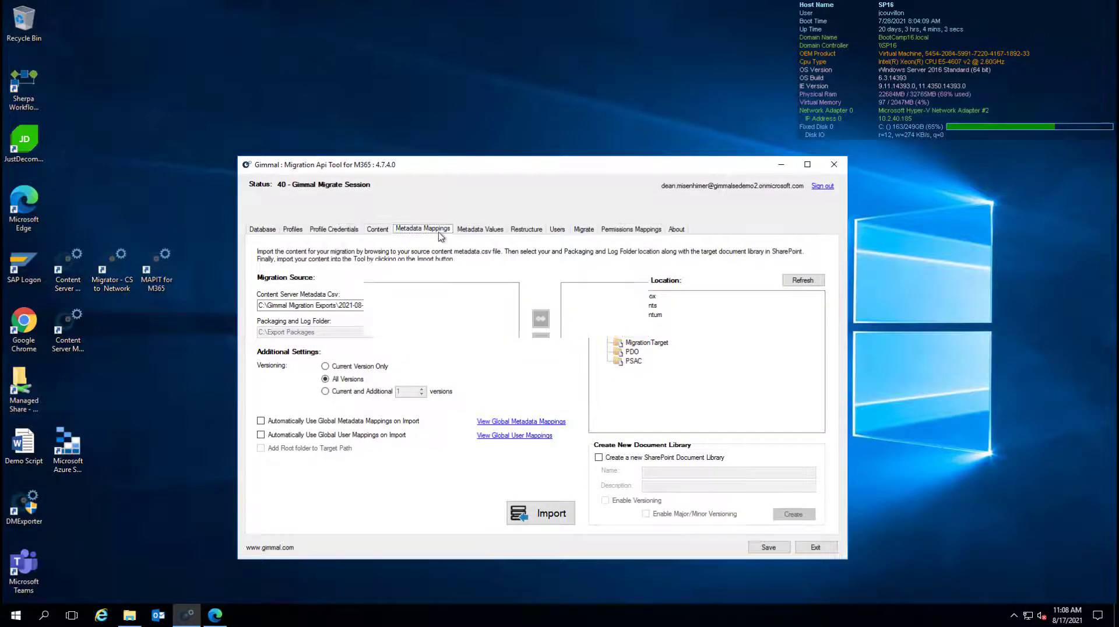
# Expand SharePoint Content Types and select the Finance Document Title column to show its mapped invoice columns.
pyautogui.click(422, 228)
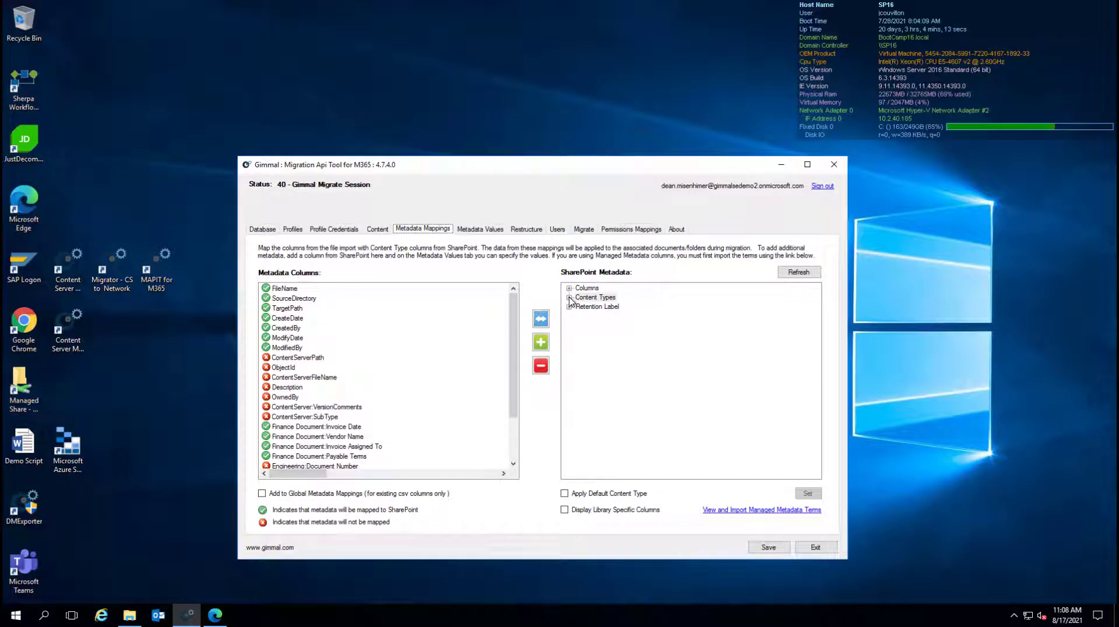
pyautogui.click(570, 297)
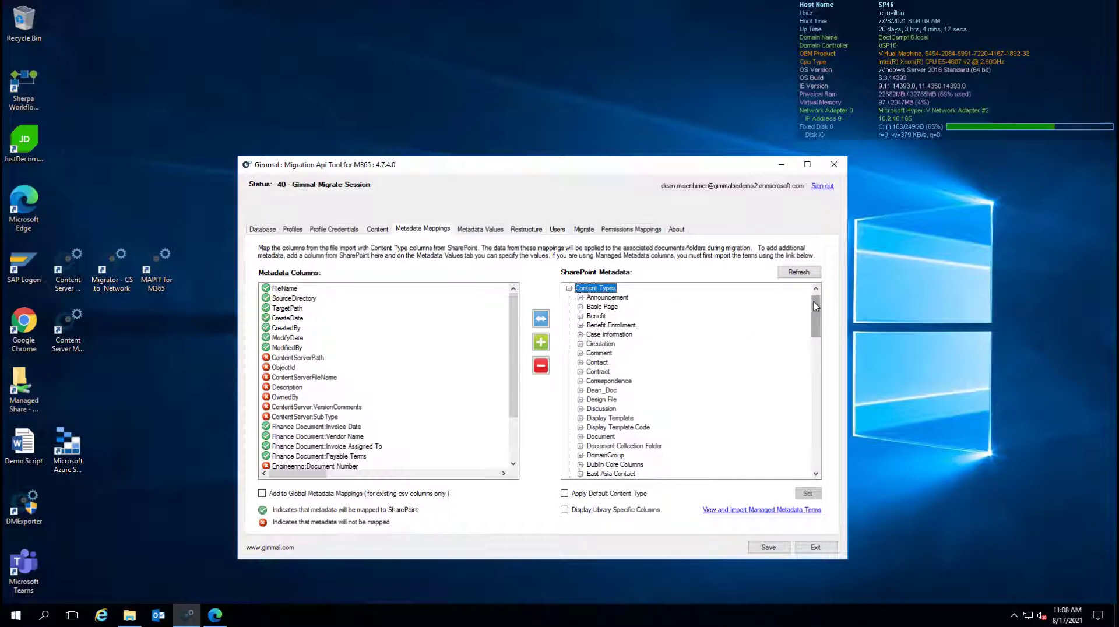
pyautogui.scroll(-3)
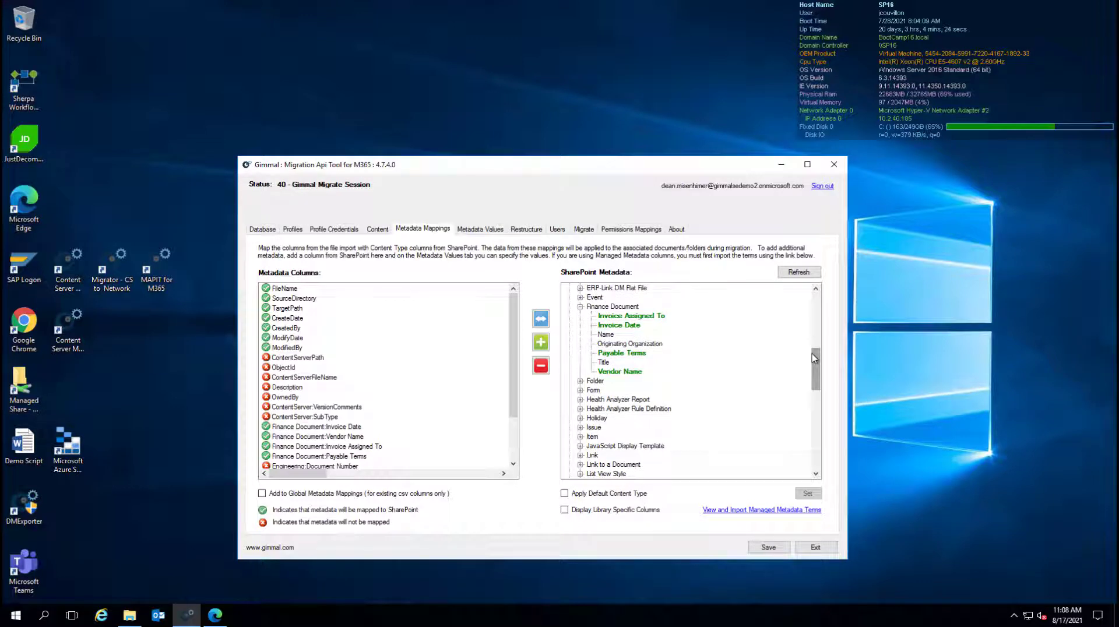
pyautogui.moveTo(699, 357)
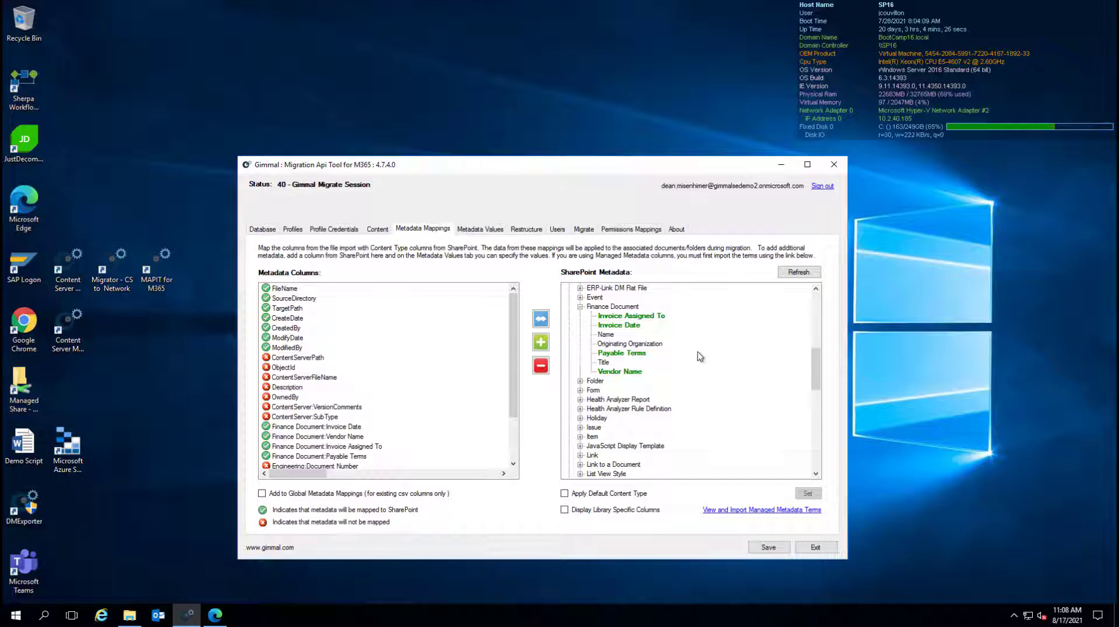
pyautogui.click(603, 362)
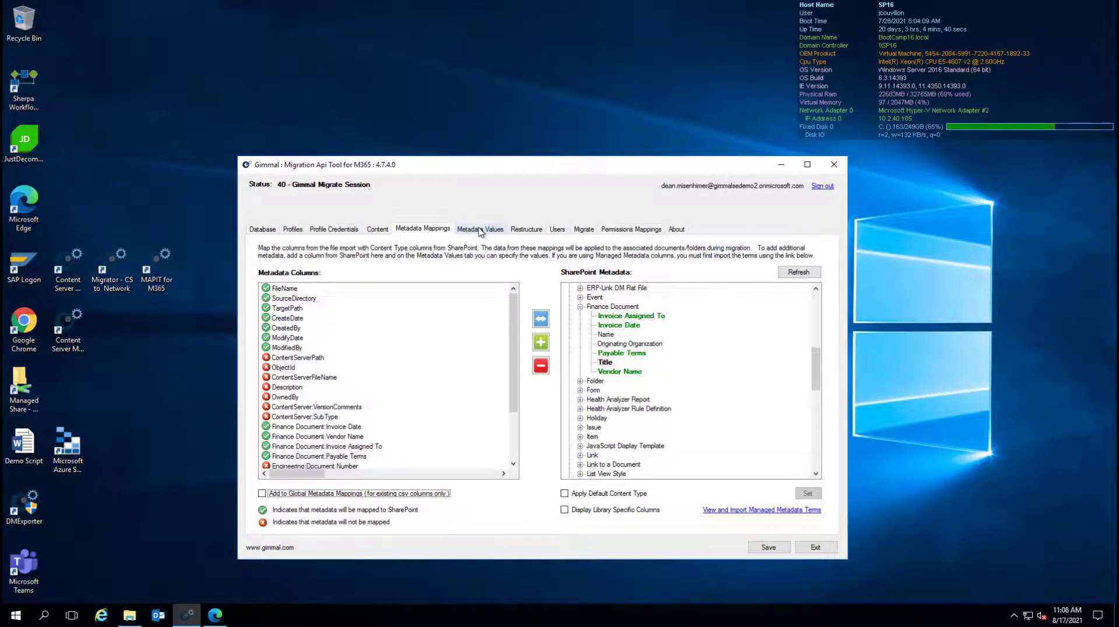
# Display the Metadata Values table and scan across item paths, dates, authors and vendor names.
pyautogui.click(479, 229)
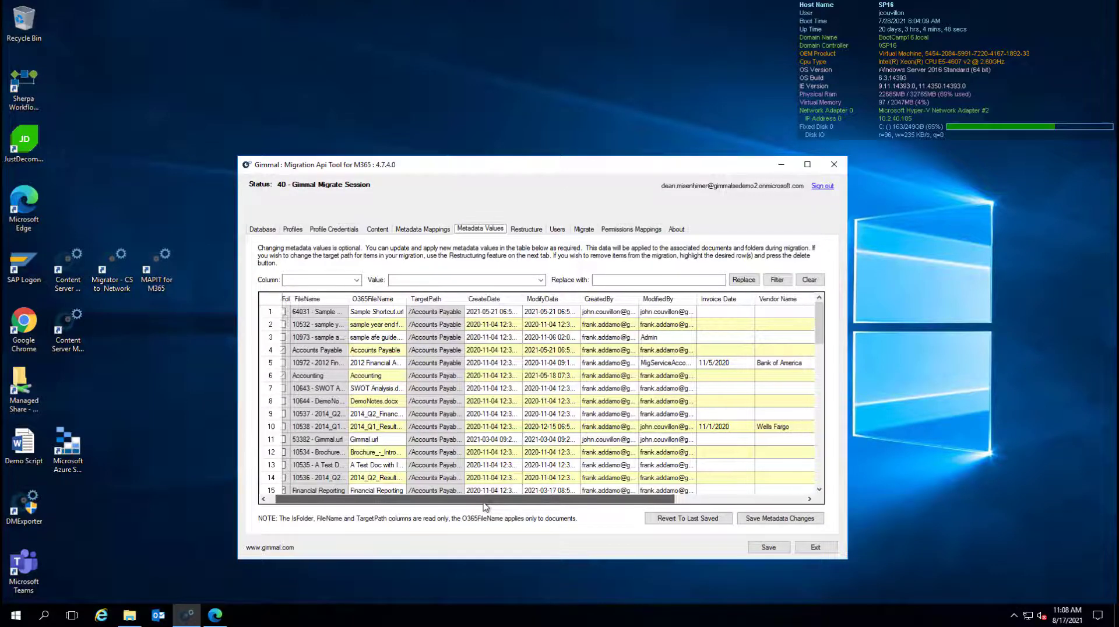
pyautogui.hscroll(3)
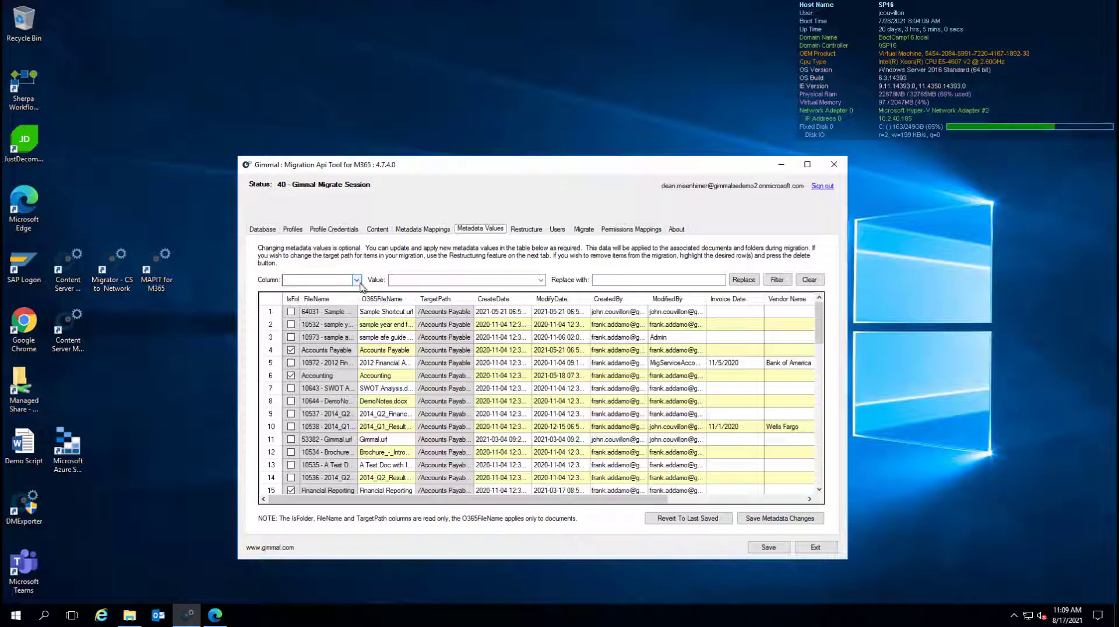
# Replace all Title values with 'Migrated by Gimmal' and save the migration session.
pyautogui.click(354, 278)
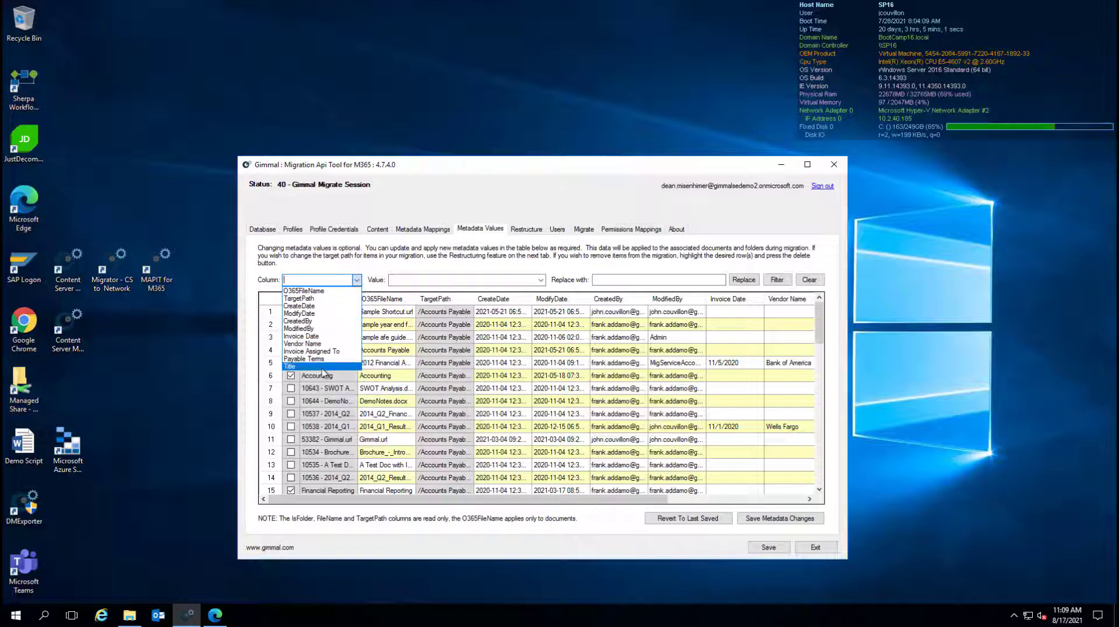
pyautogui.click(290, 367)
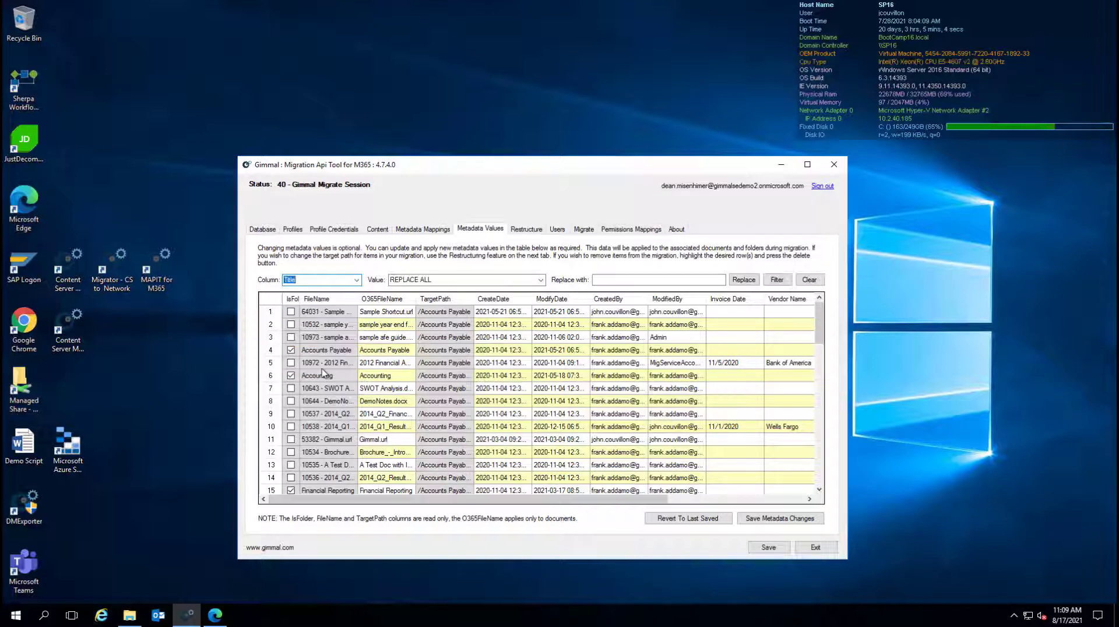
pyautogui.moveTo(581, 292)
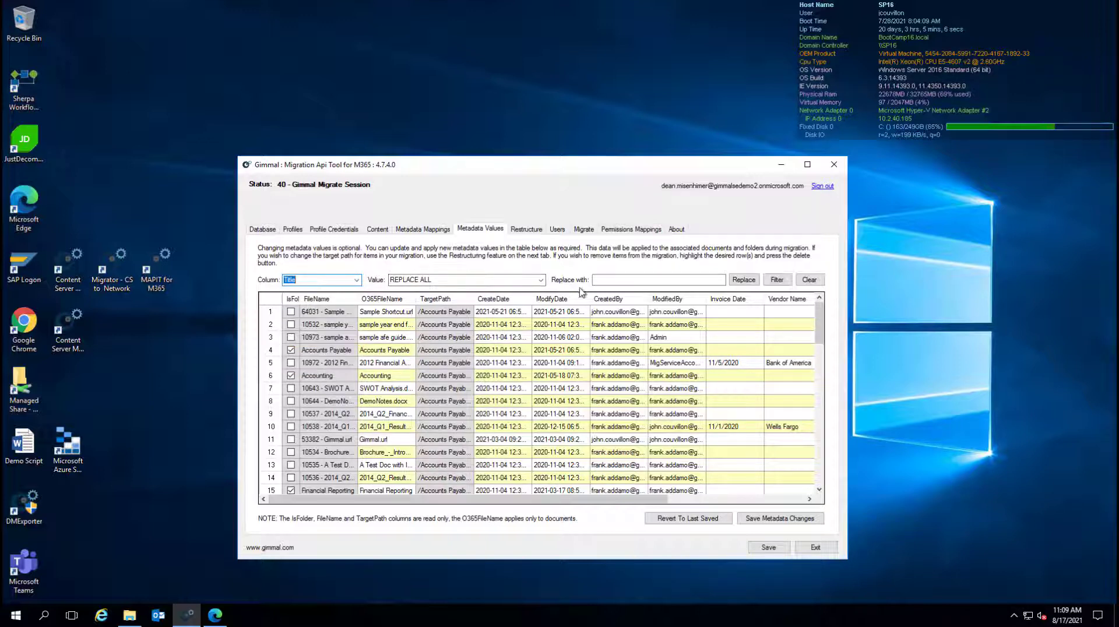
pyautogui.click(656, 278)
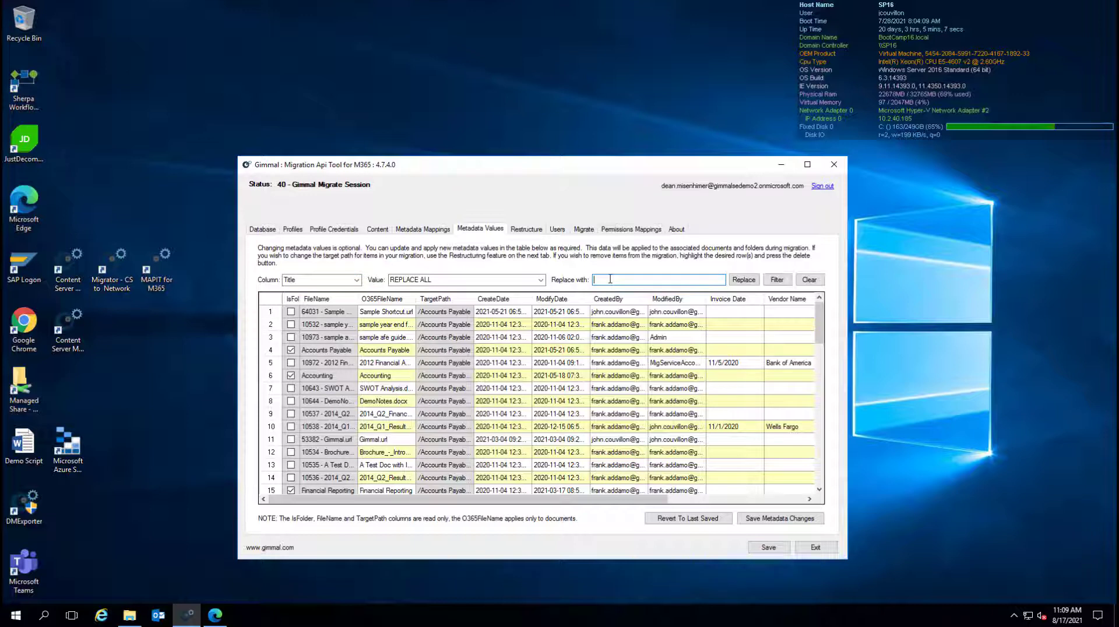
pyautogui.write('Migrated by')
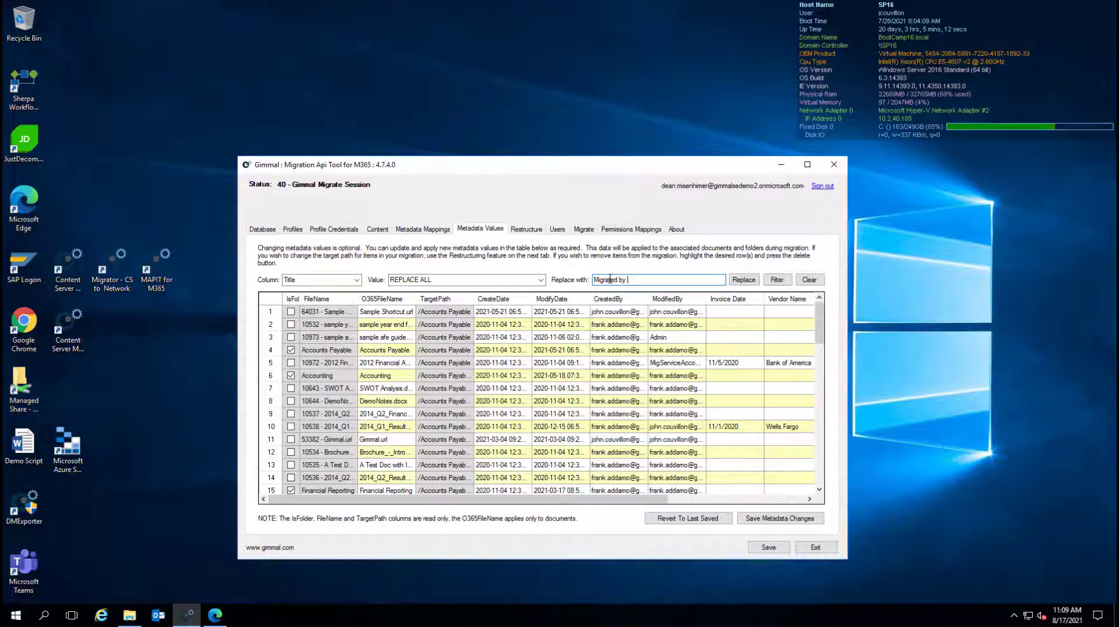
pyautogui.write('Gimmal')
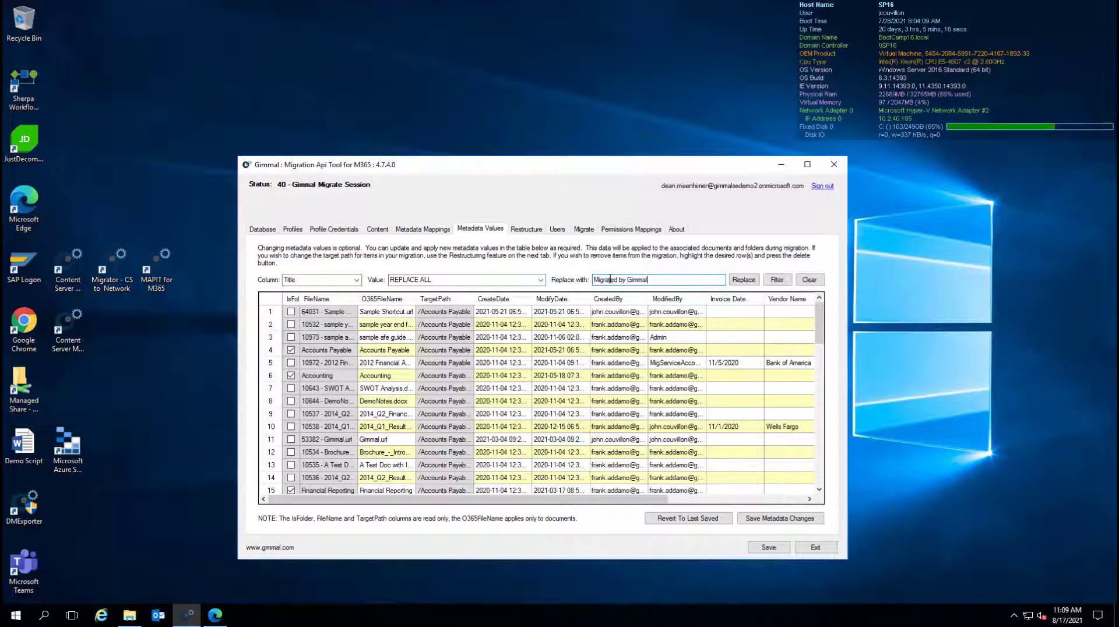
pyautogui.moveTo(743, 279)
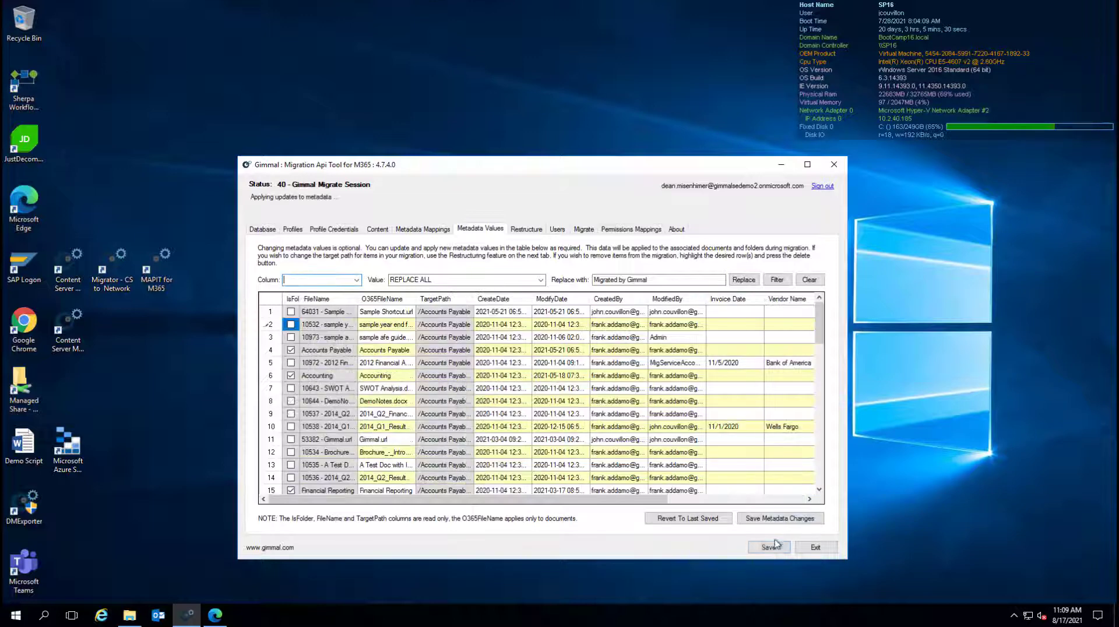
pyautogui.click(768, 546)
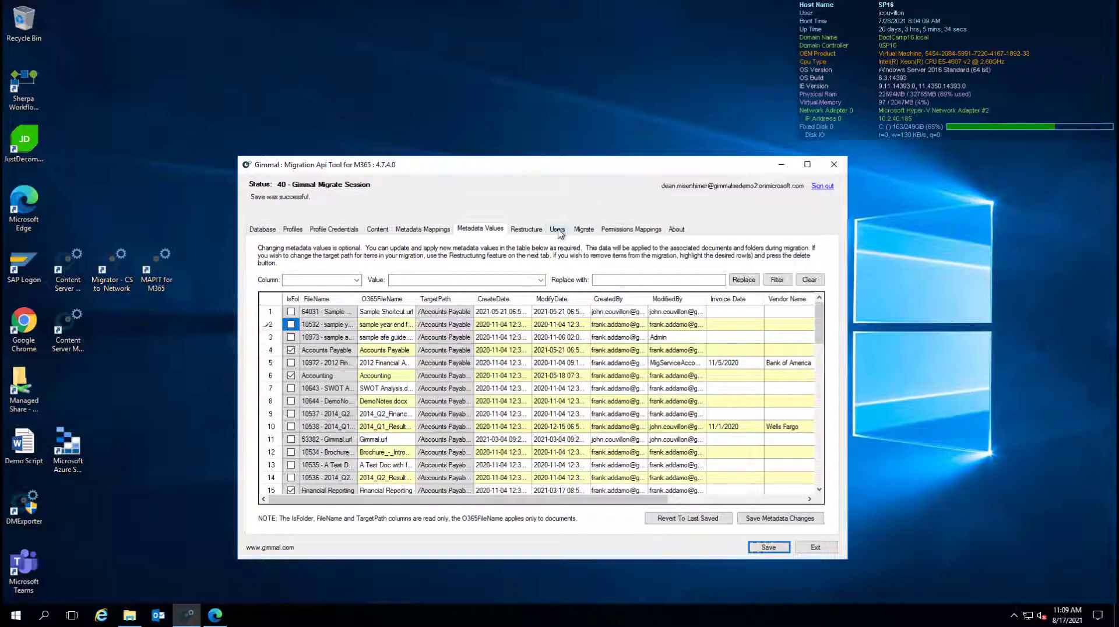
# Map the two unresolved imported users to valid SharePoint accounts, leaving zero analysis errors for 40 documents.
pyautogui.click(557, 229)
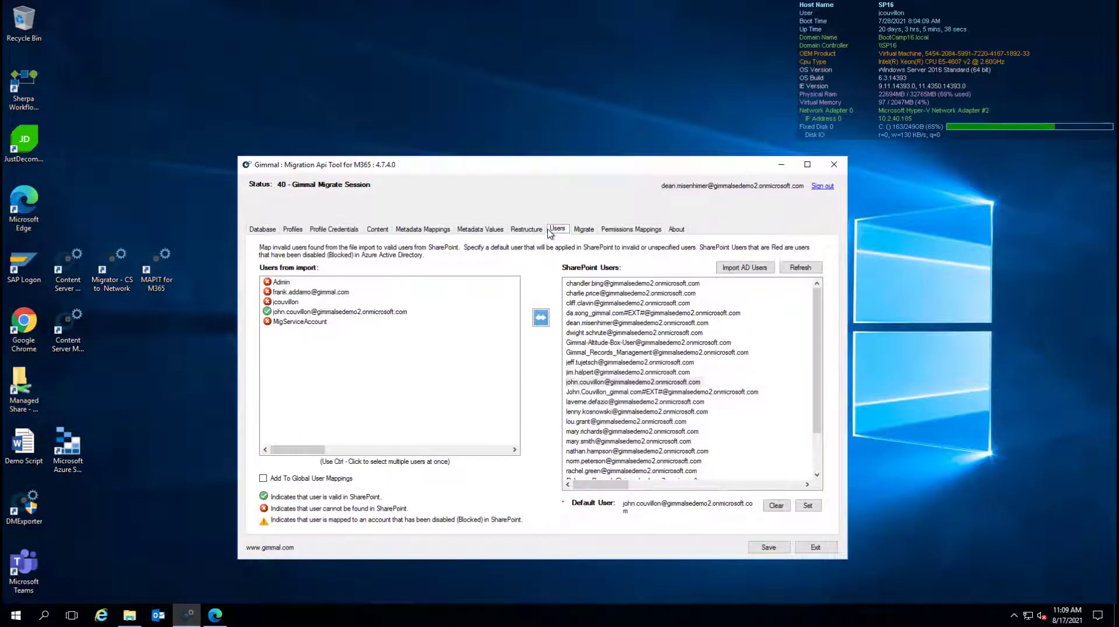
pyautogui.click(284, 302)
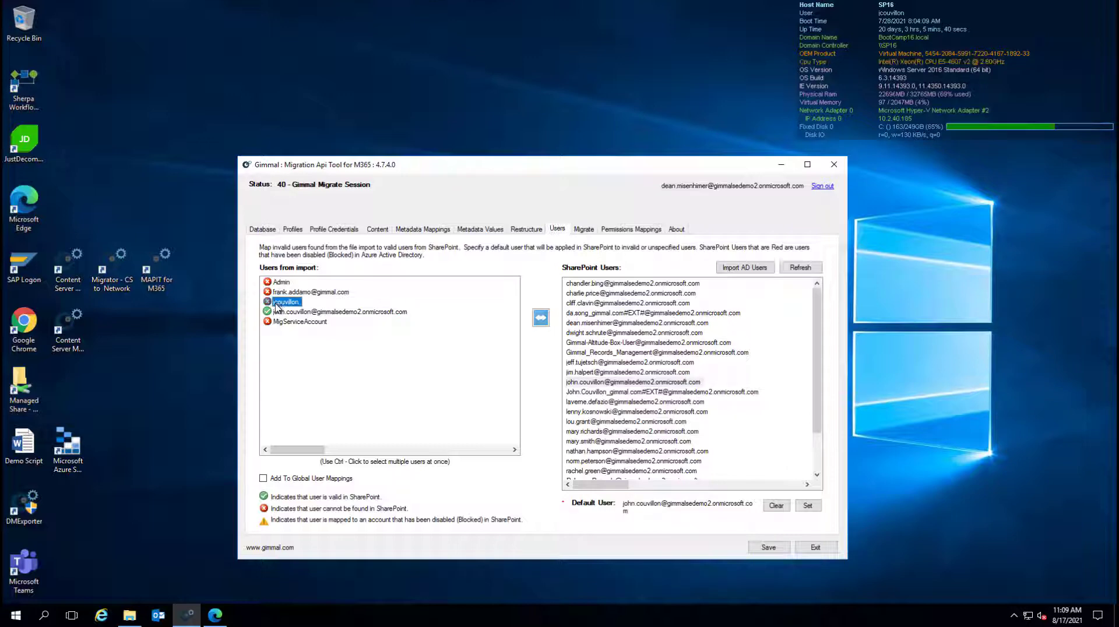
pyautogui.click(539, 317)
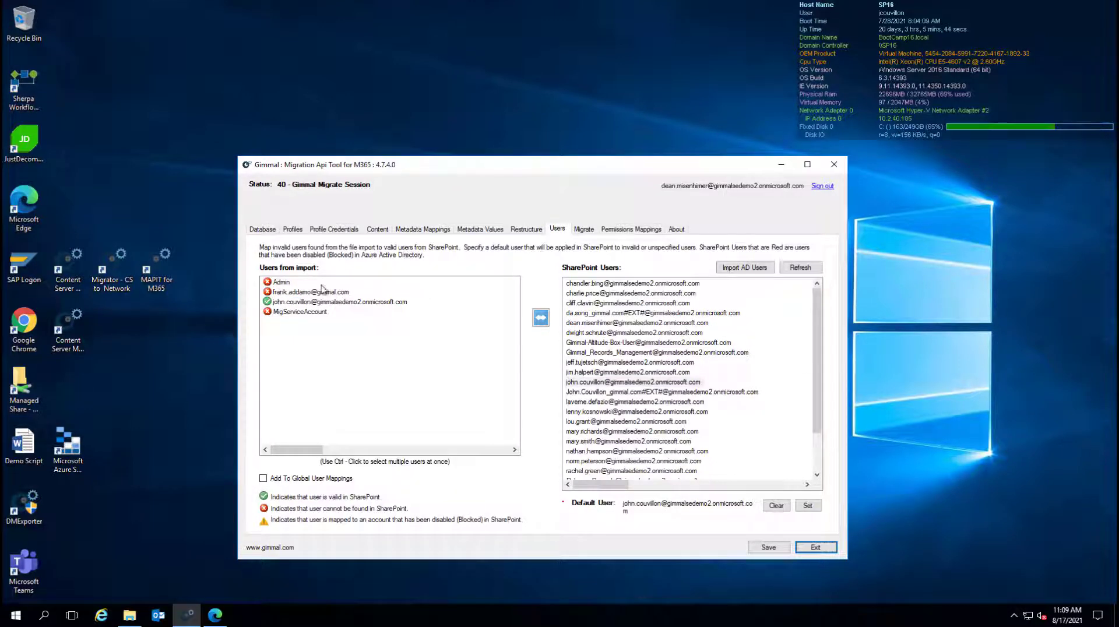
pyautogui.click(310, 291)
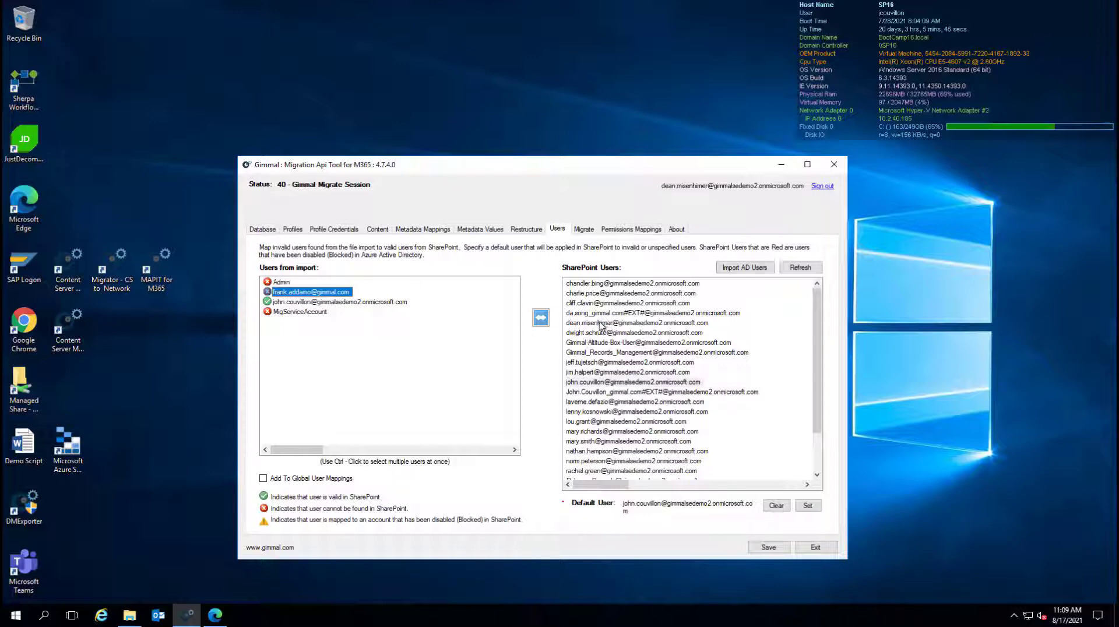
pyautogui.click(540, 317)
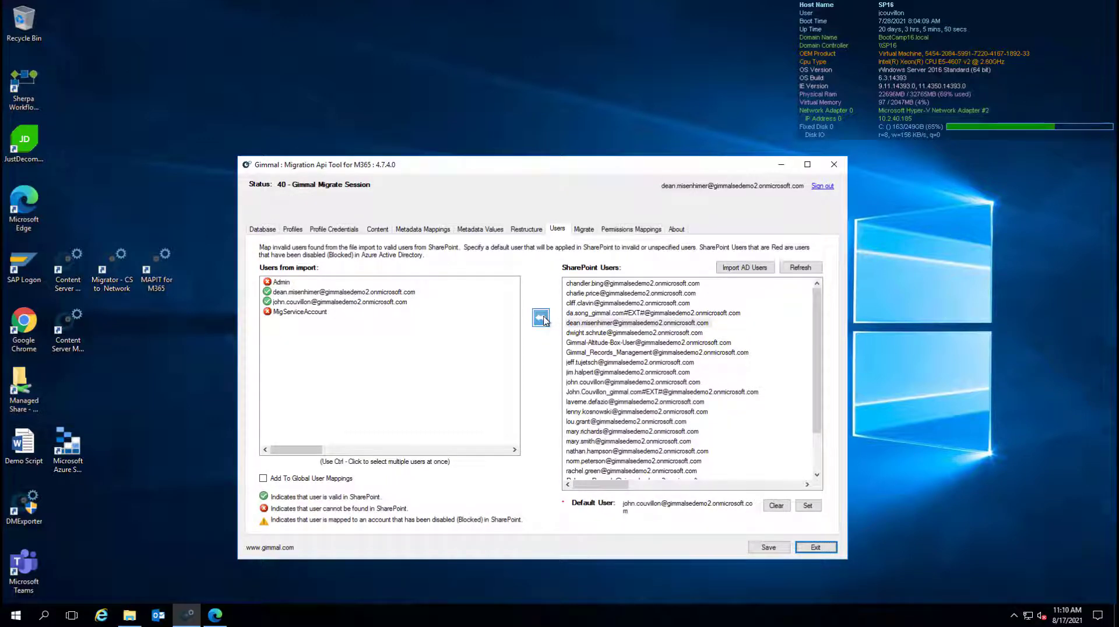
pyautogui.click(583, 229)
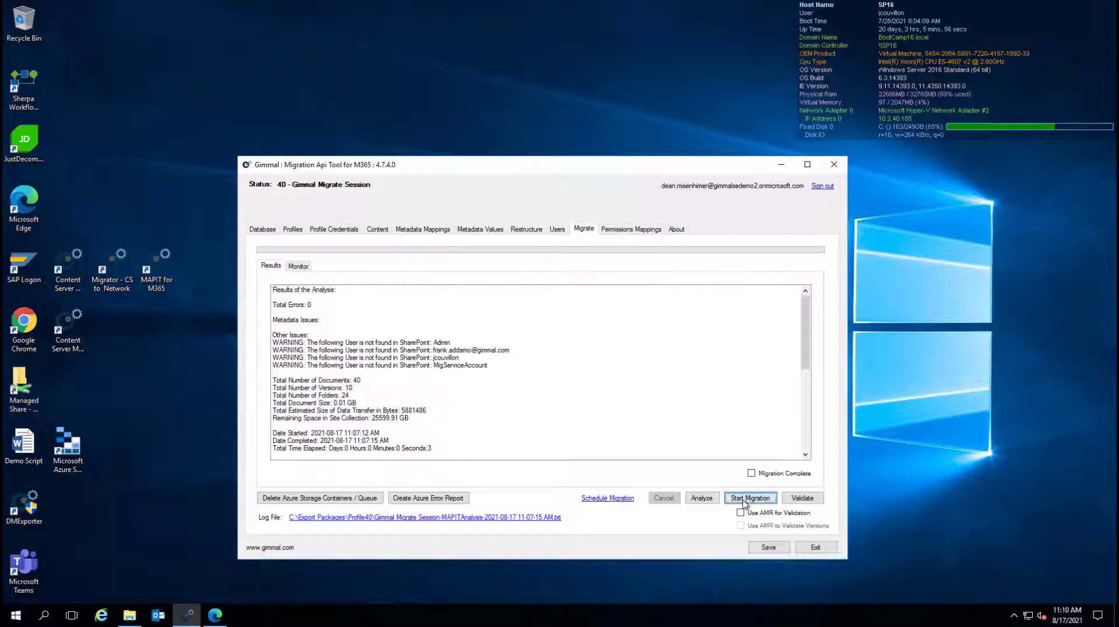
# Start the migration run so Finance gains Accounts Payable and Accounts Receivable folders.
pyautogui.click(749, 497)
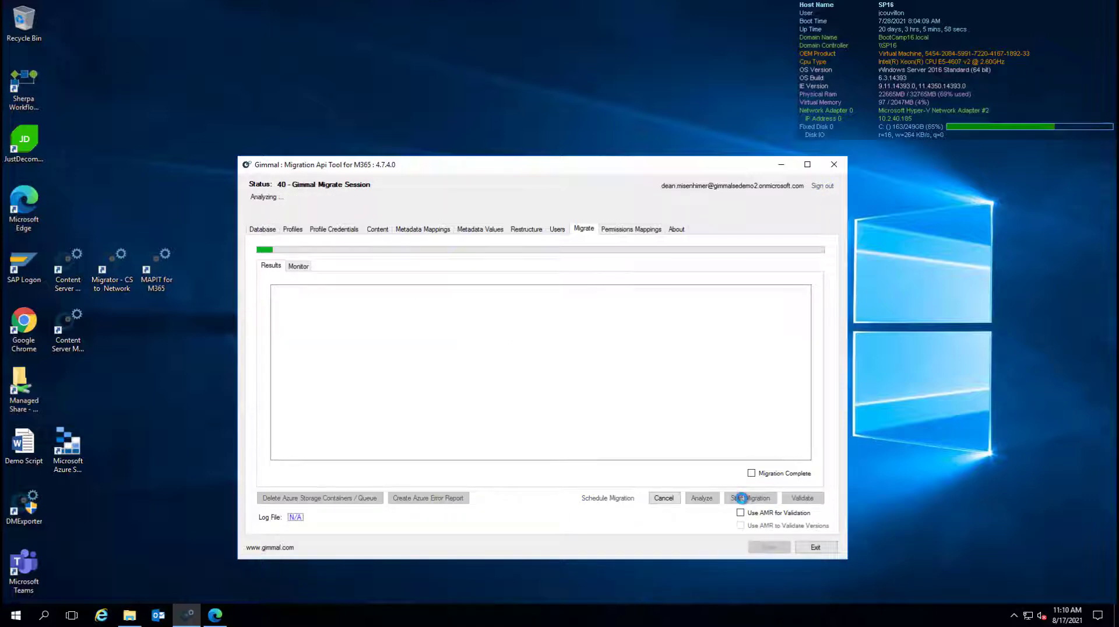
pyautogui.click(749, 497)
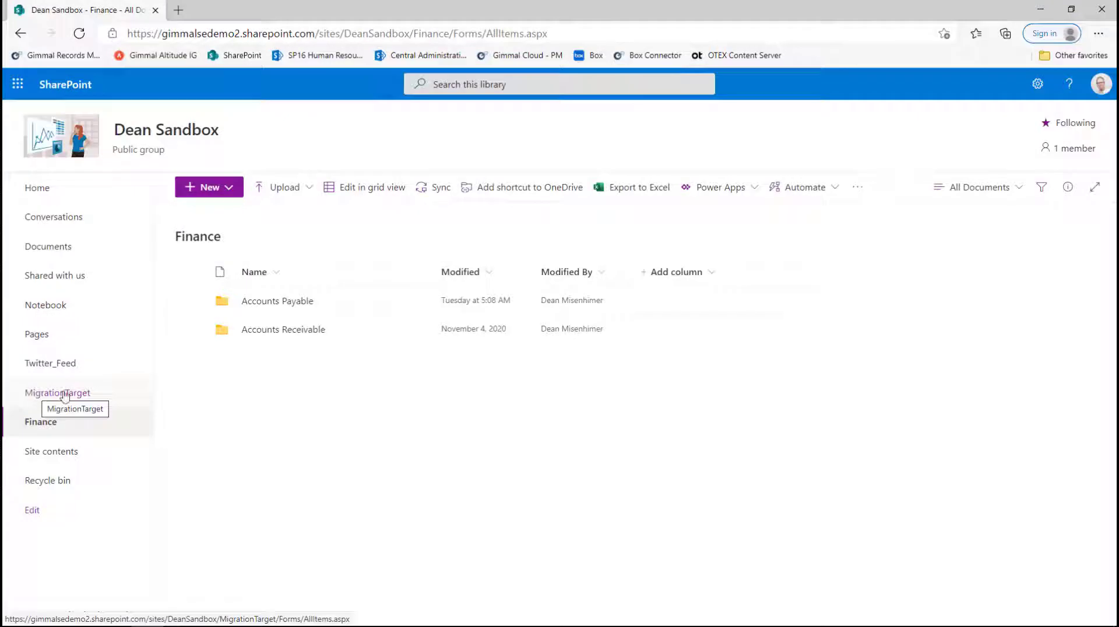
pyautogui.moveTo(241, 372)
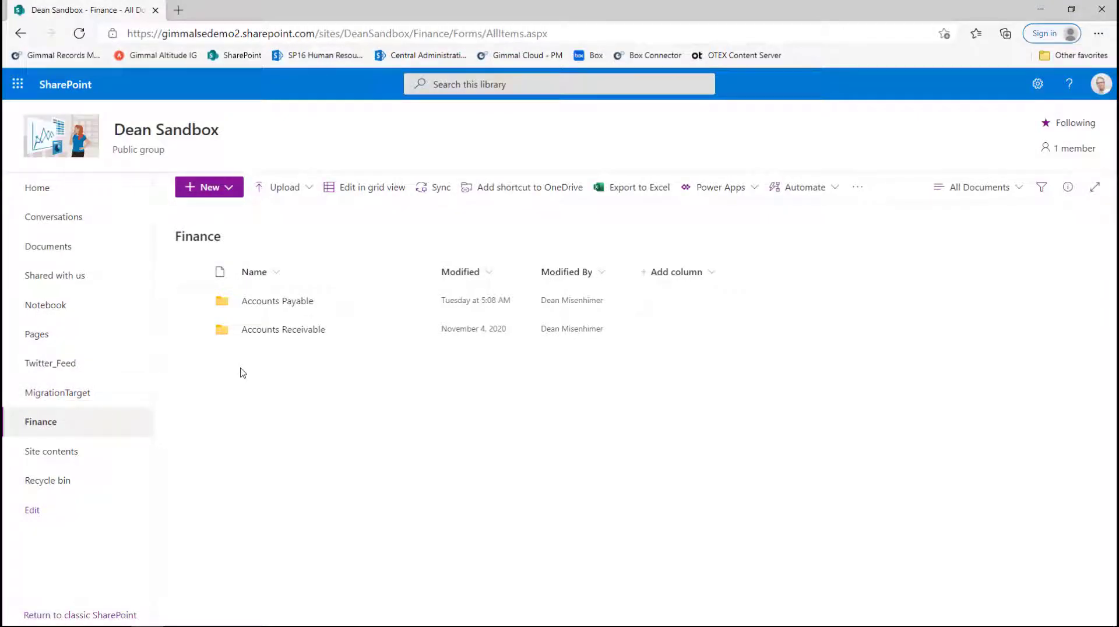
pyautogui.moveTo(277, 301)
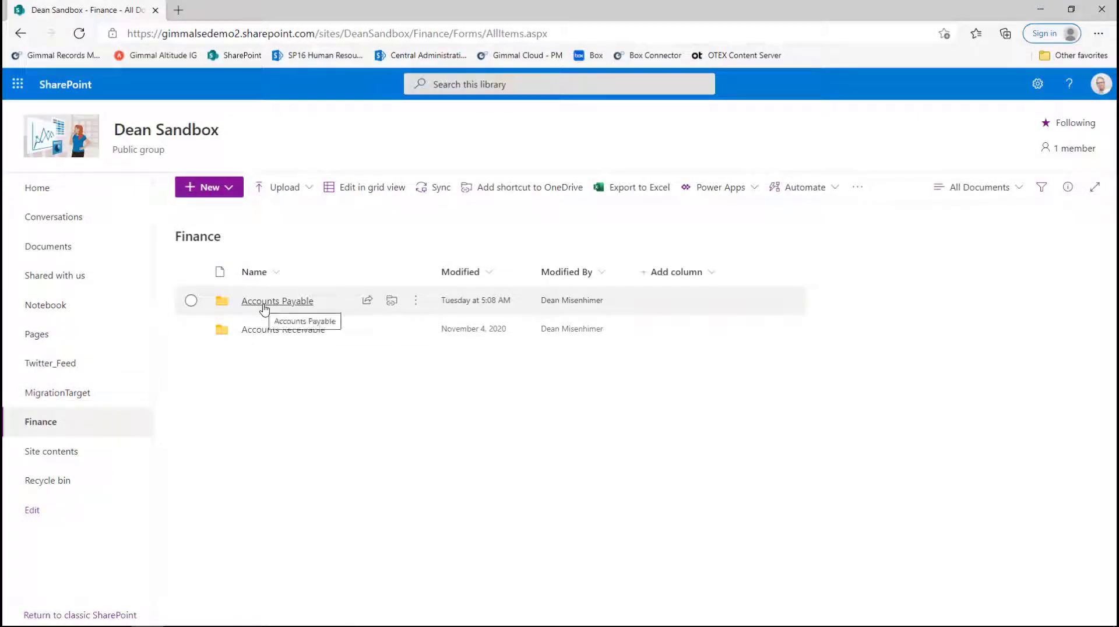
# Browse into Finance › Accounts Payable › Financial Reporting to see the migrated folders and 2014 documents.
pyautogui.click(277, 301)
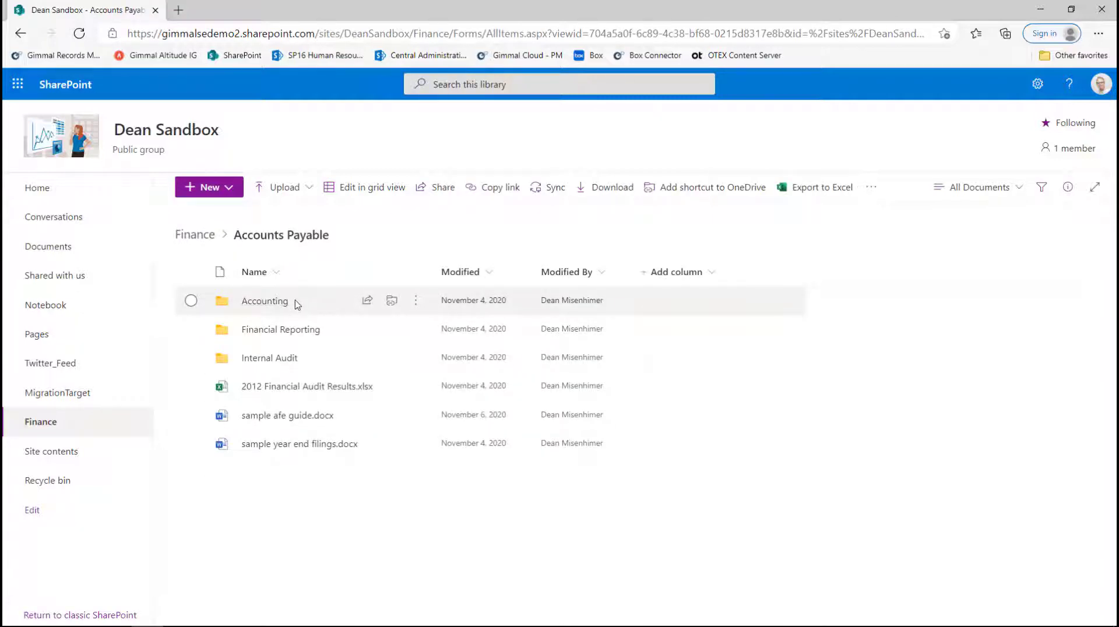
pyautogui.moveTo(281, 329)
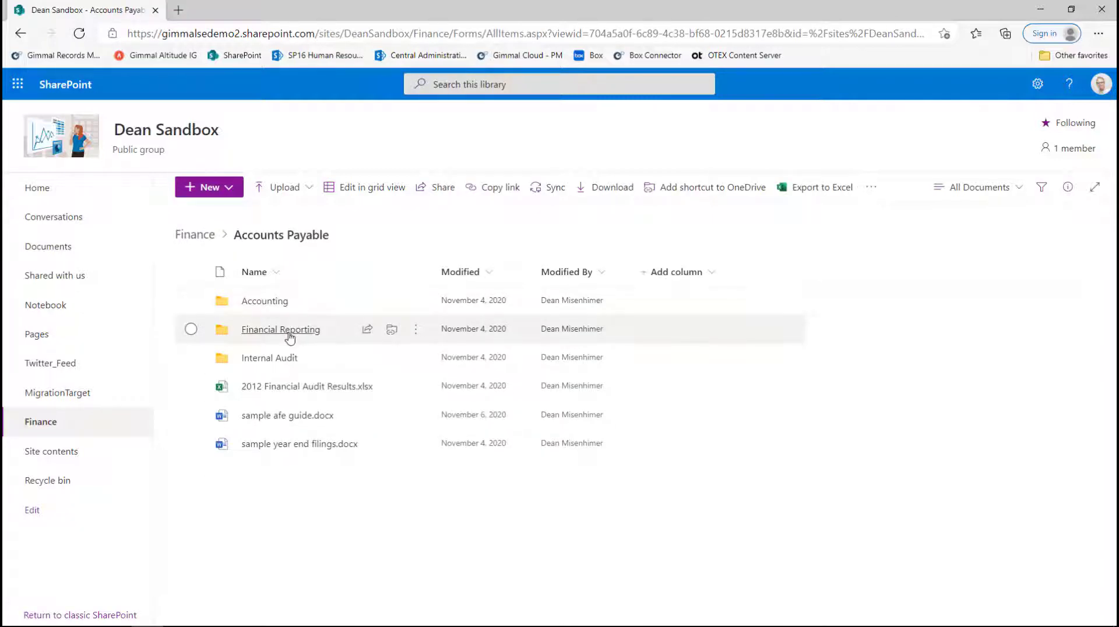
pyautogui.click(281, 328)
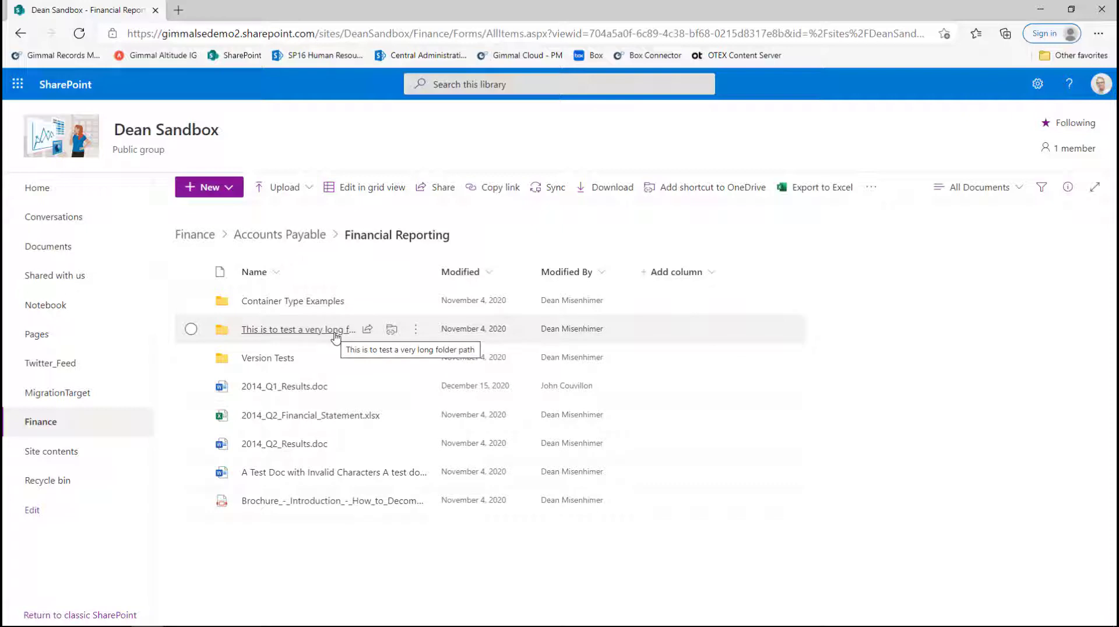
pyautogui.moveTo(339, 472)
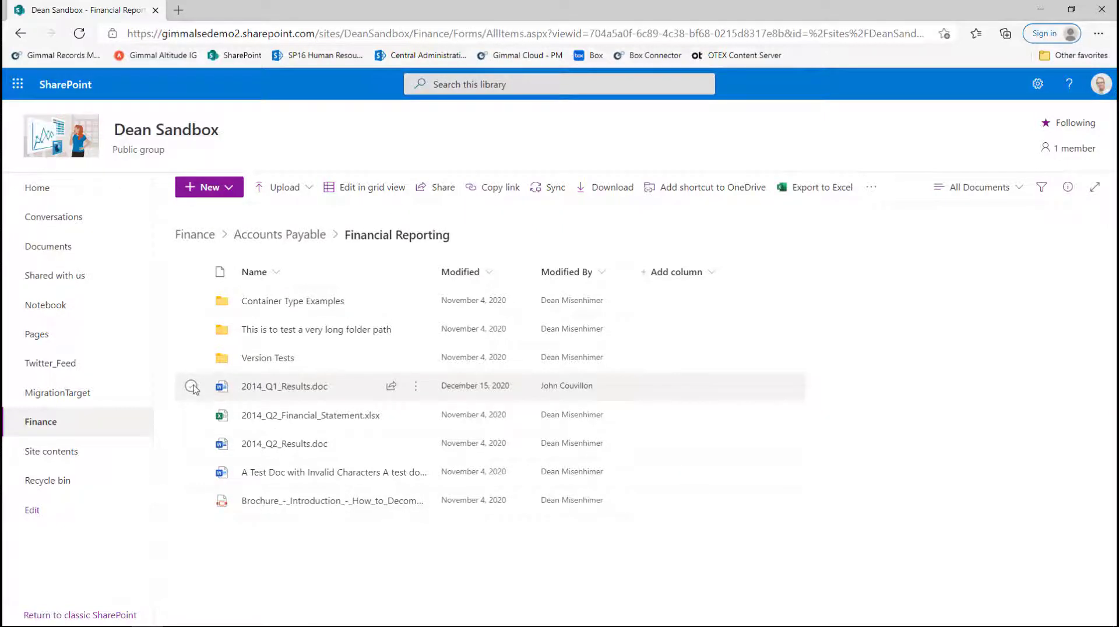
pyautogui.click(191, 386)
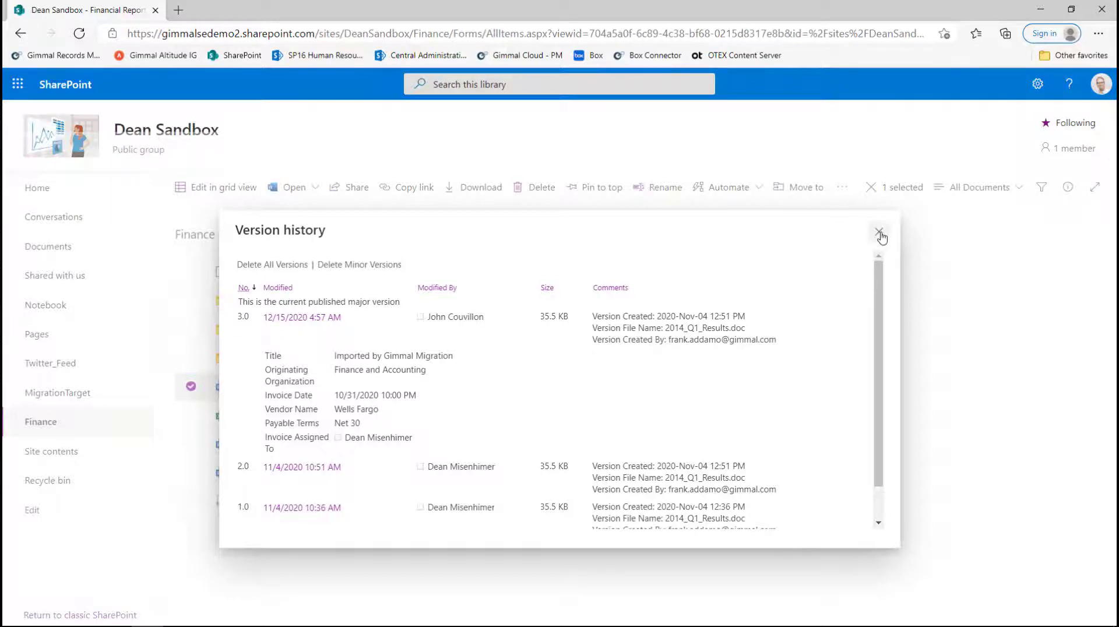
pyautogui.moveTo(880, 236)
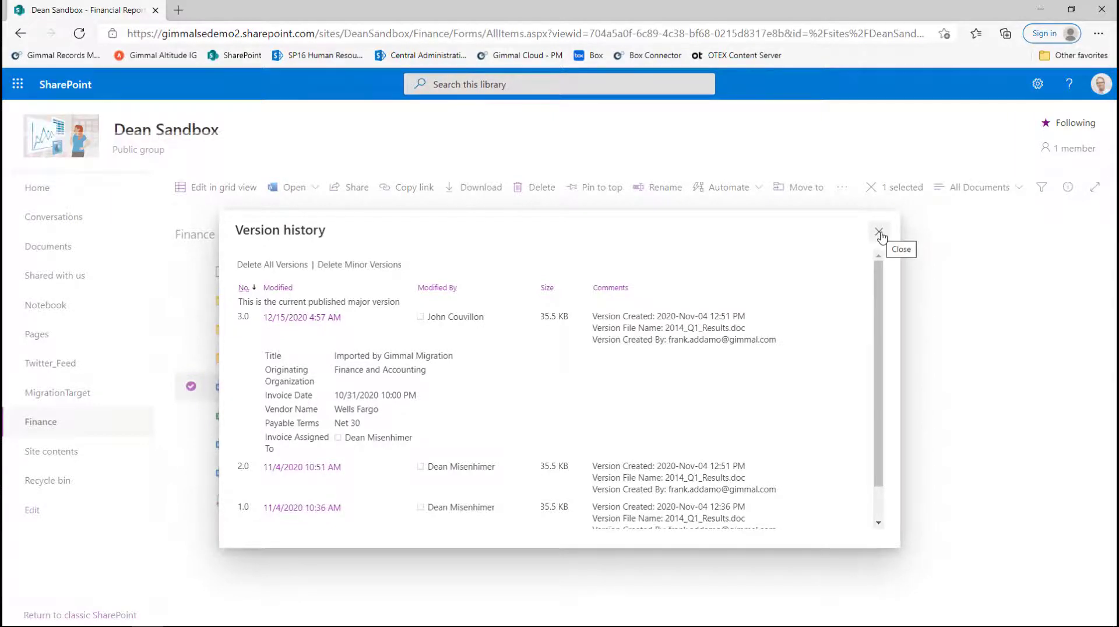
pyautogui.click(880, 233)
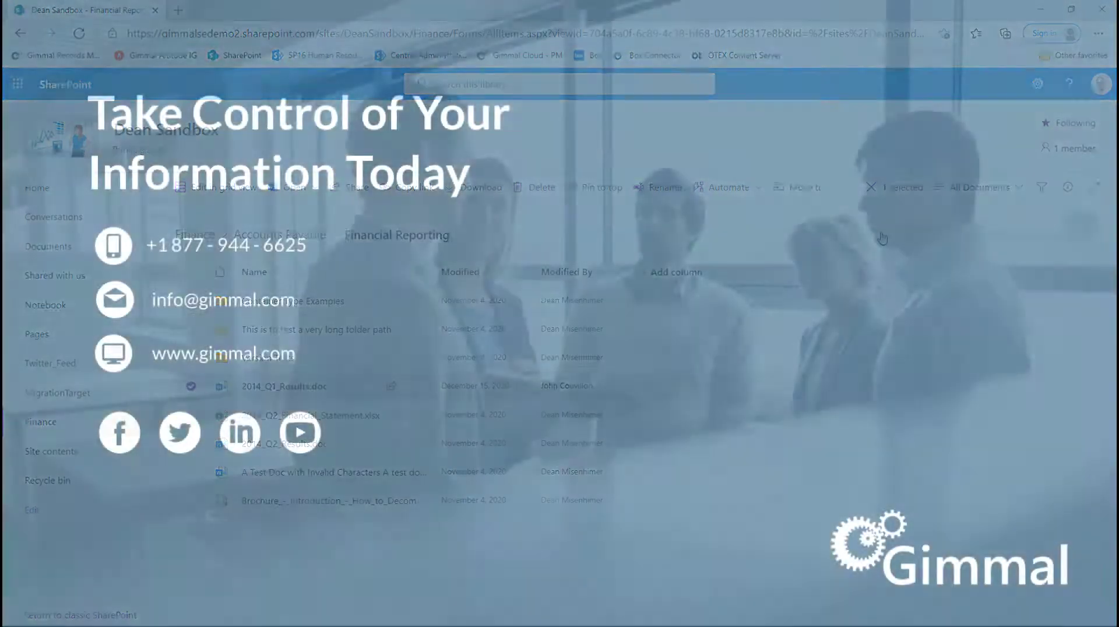